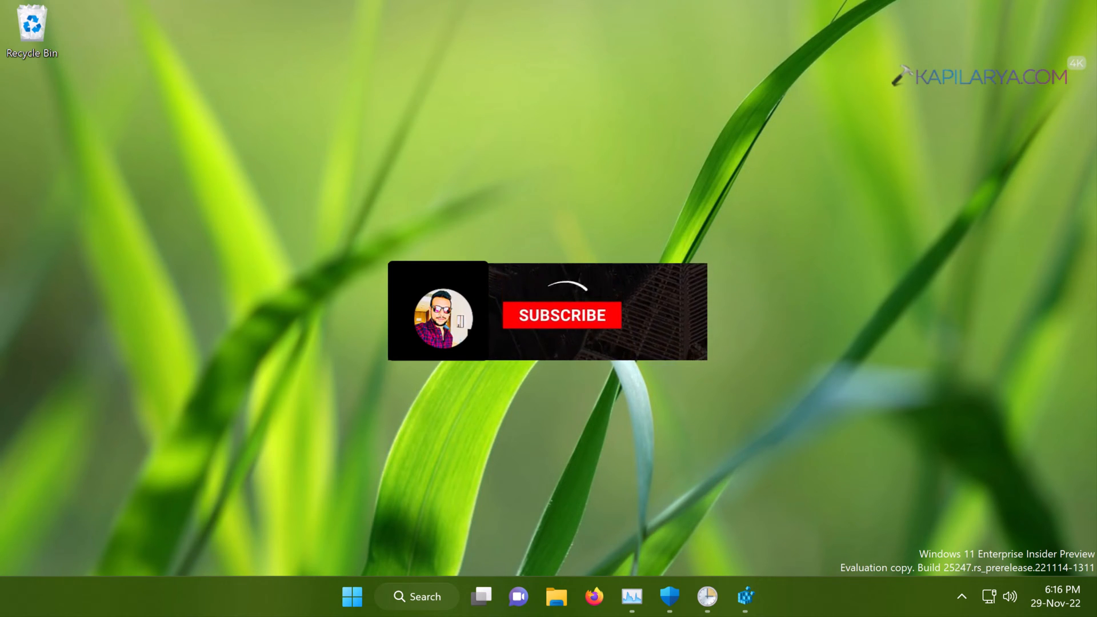
Step: Bring Task Manager up and inspect the Antimalware Service Executable's memory usage
click(561, 316)
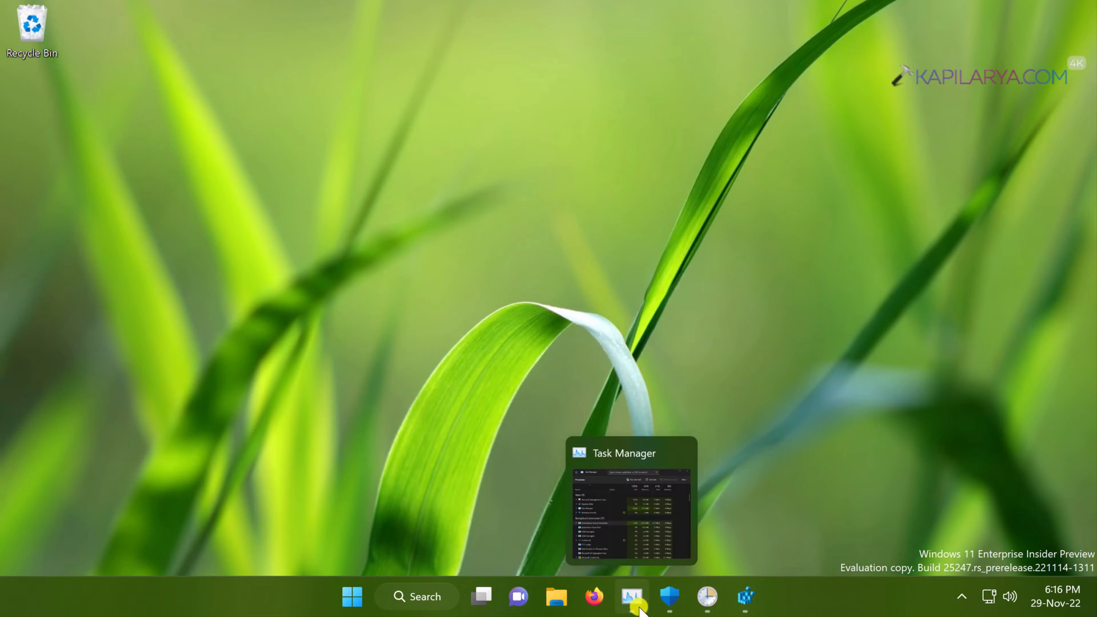
click(630, 596)
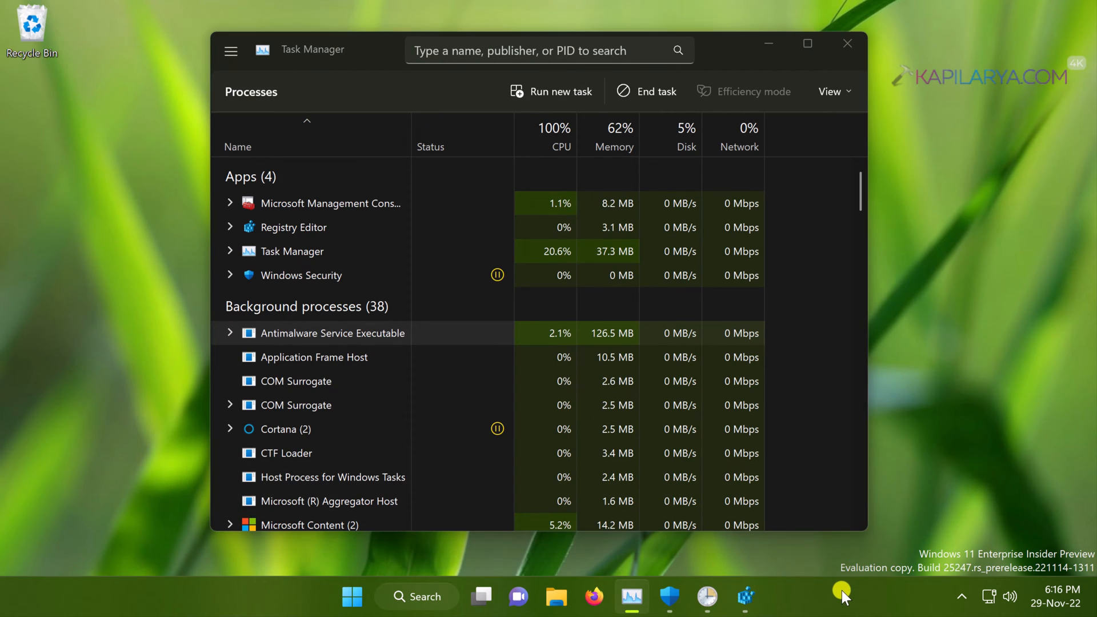
right_click(843, 593)
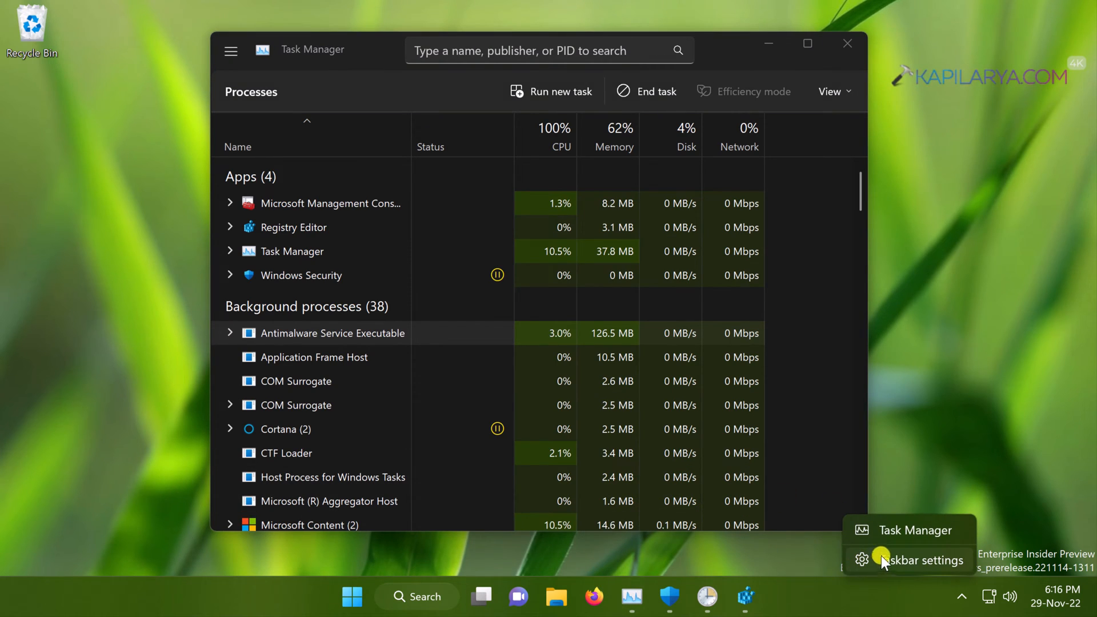
mouse_move(913, 465)
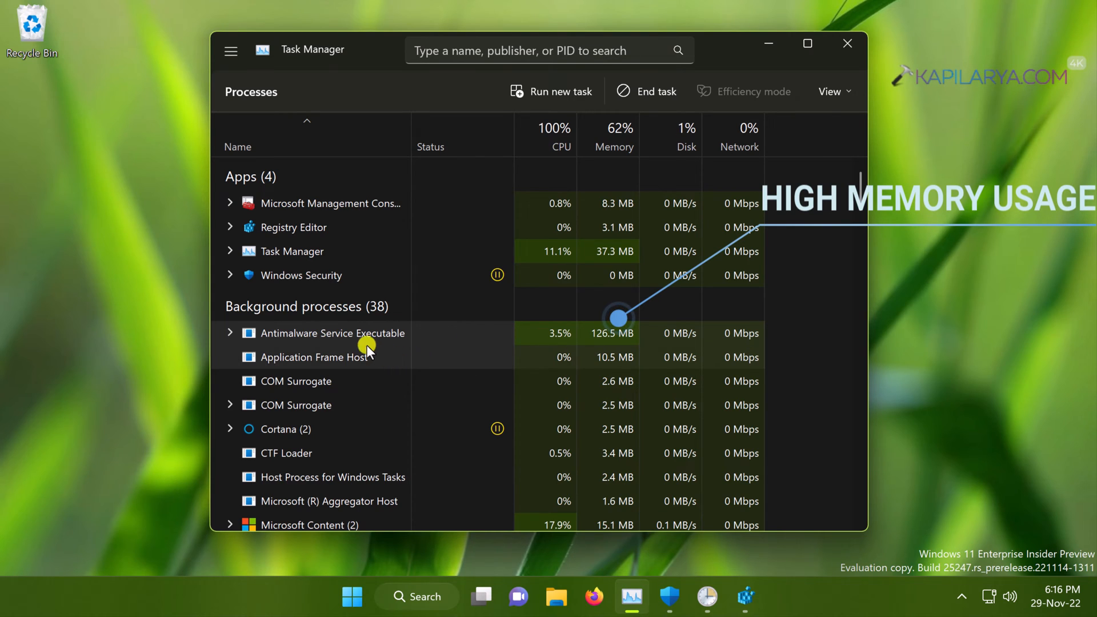
mouse_move(441, 346)
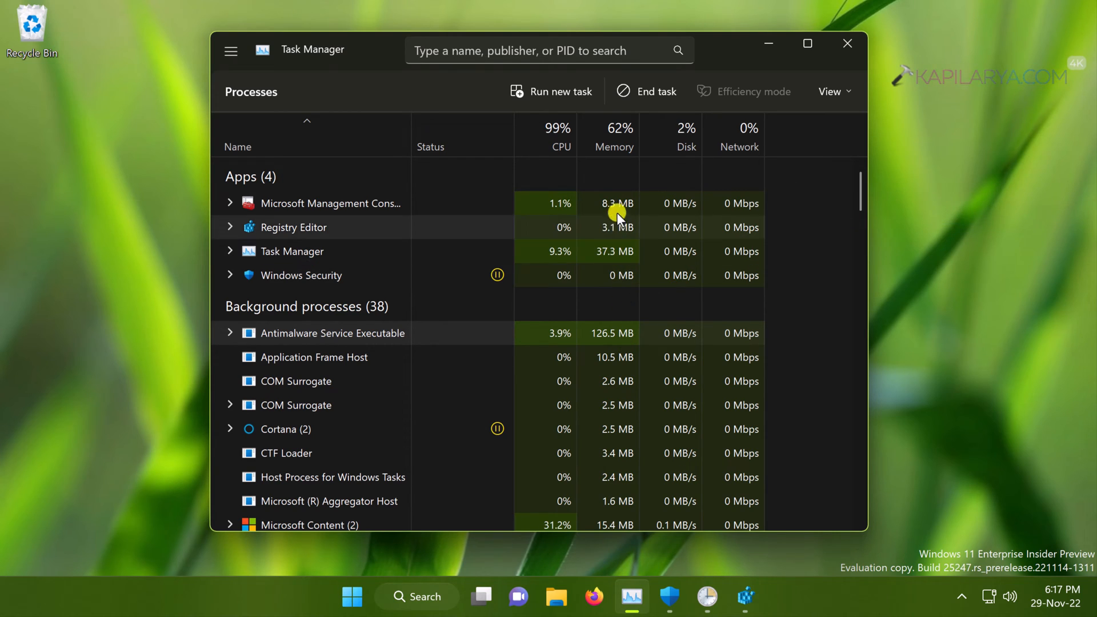
mouse_move(632, 327)
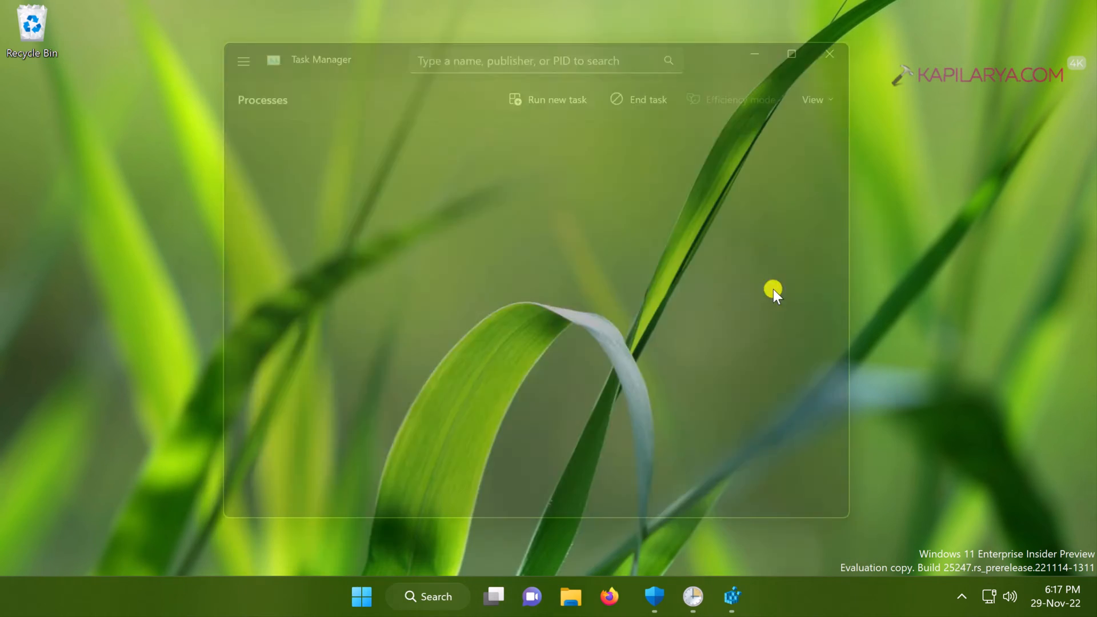
Step: Close Task Manager and launch Task Scheduler via Run with taskschd.msc
click(829, 54)
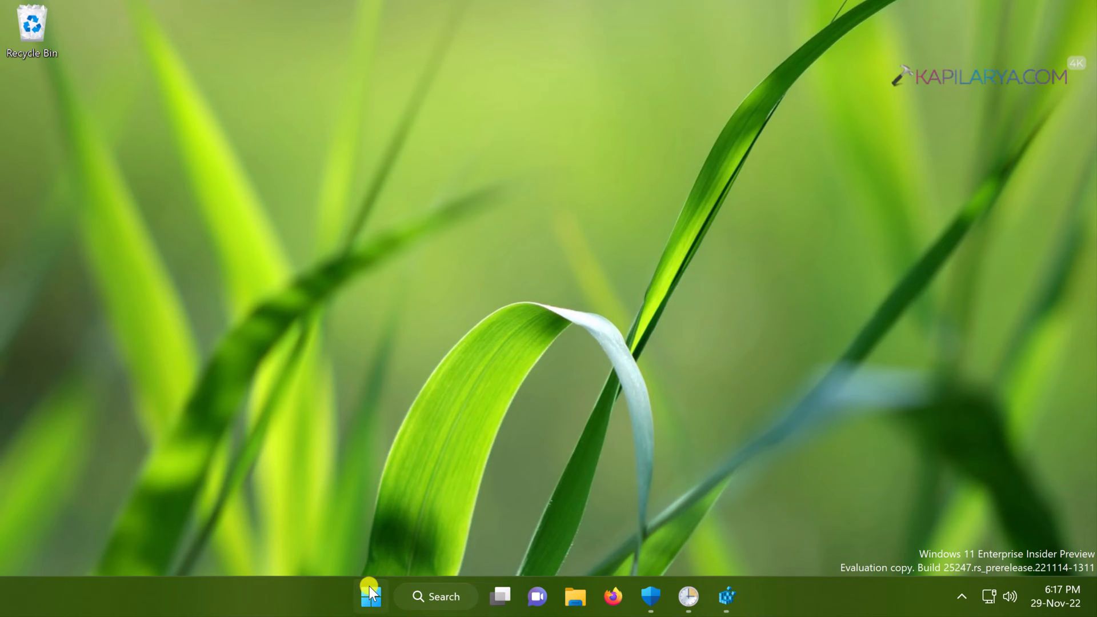
right_click(370, 596)
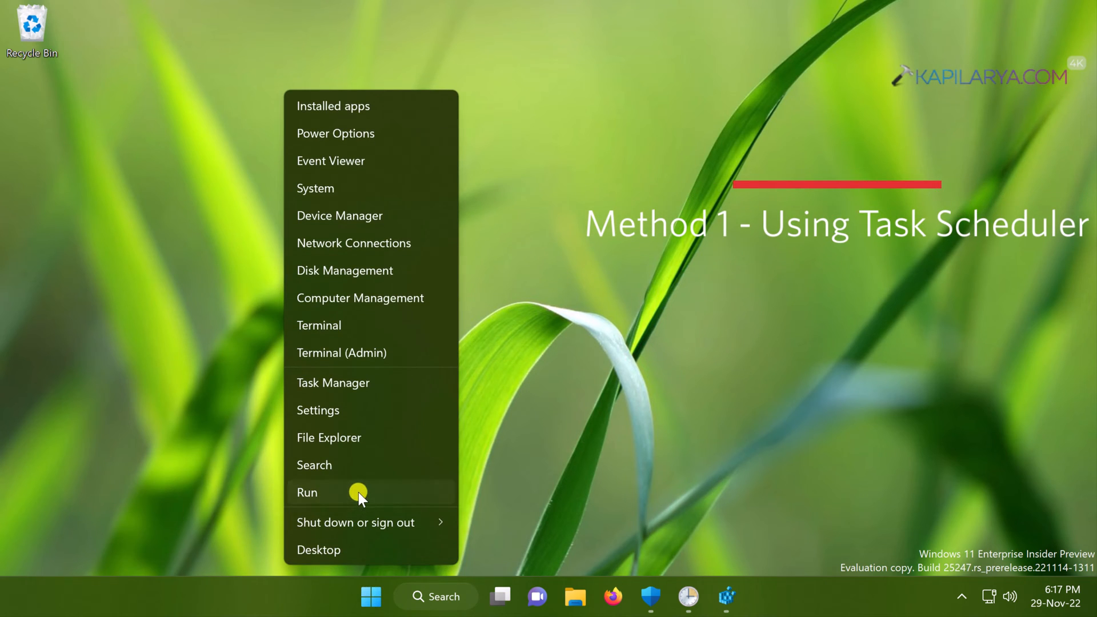
click(306, 493)
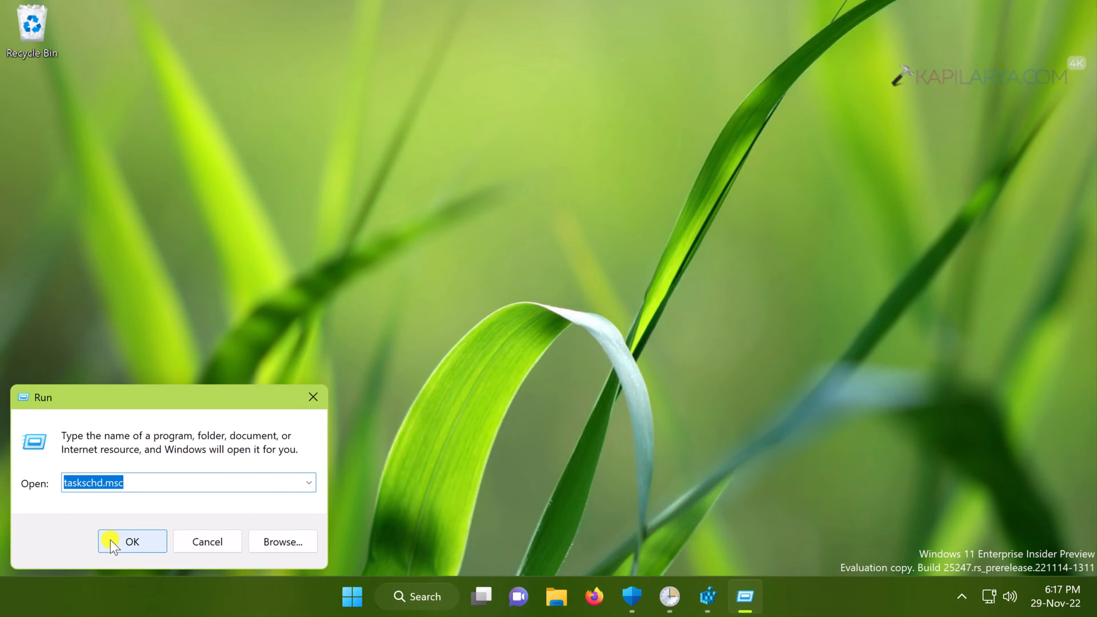
click(131, 541)
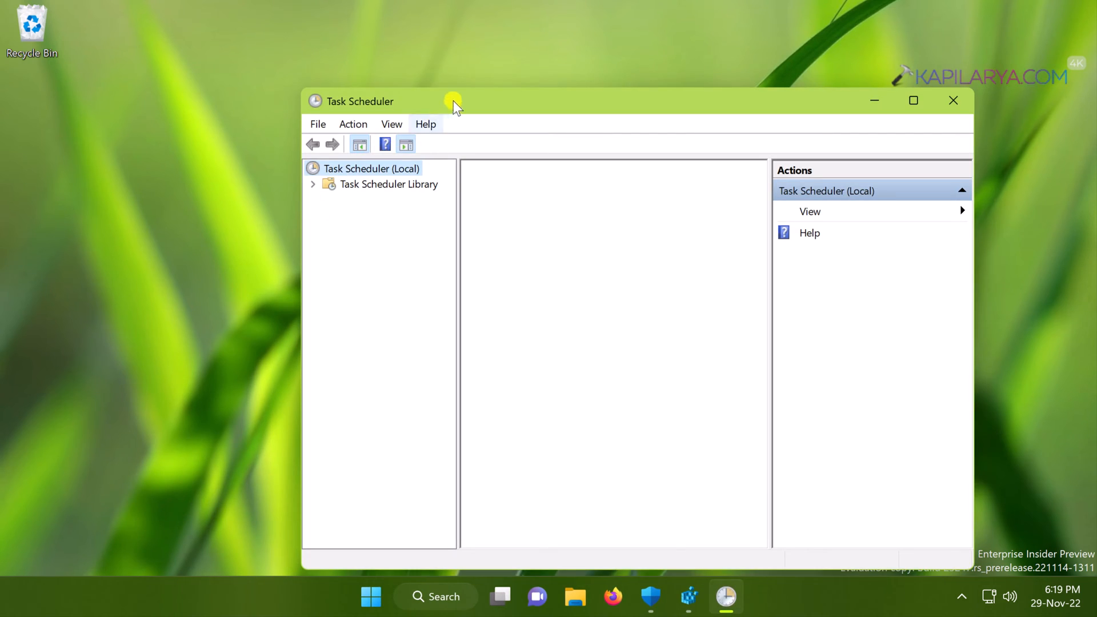
Step: Navigate the library tree to Microsoft > Windows > Windows Defender and show its tasks
drag(453, 101, 302, 58)
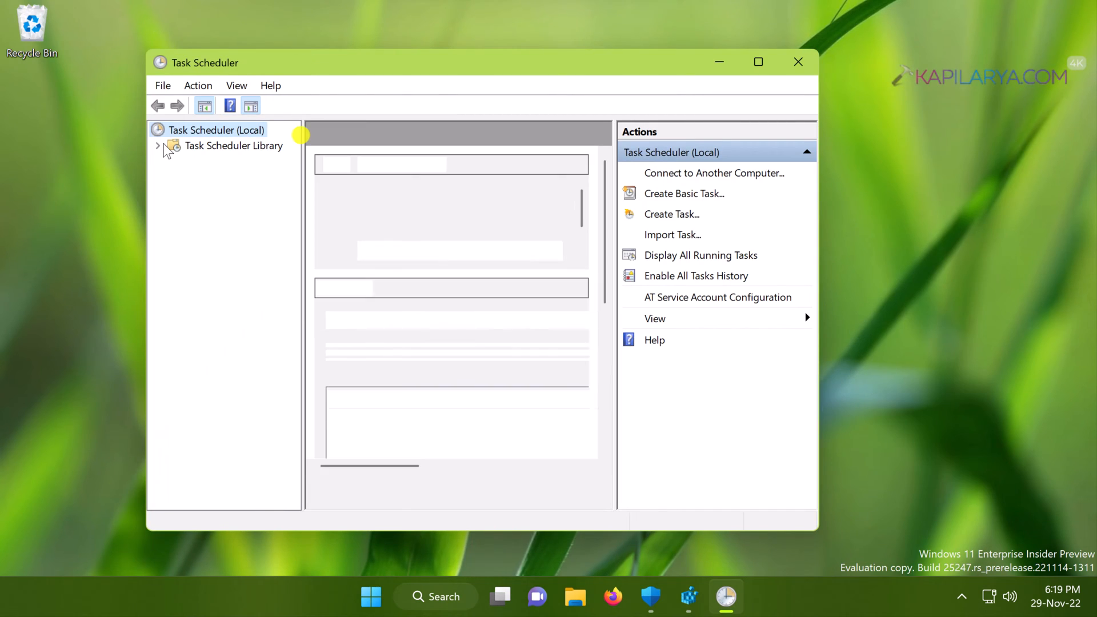
click(157, 145)
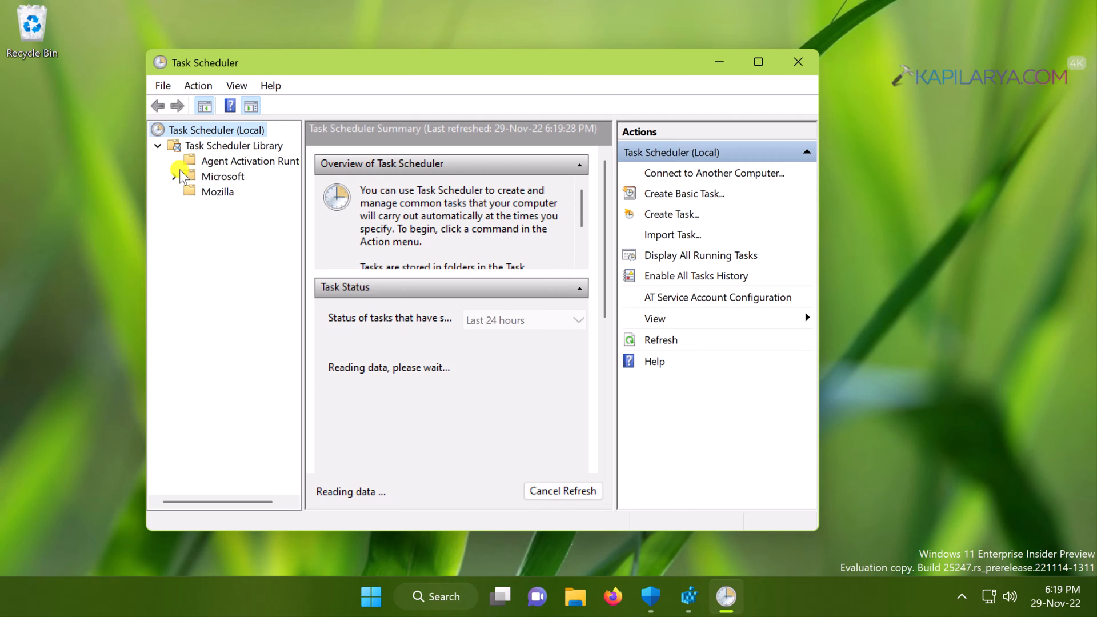
click(223, 176)
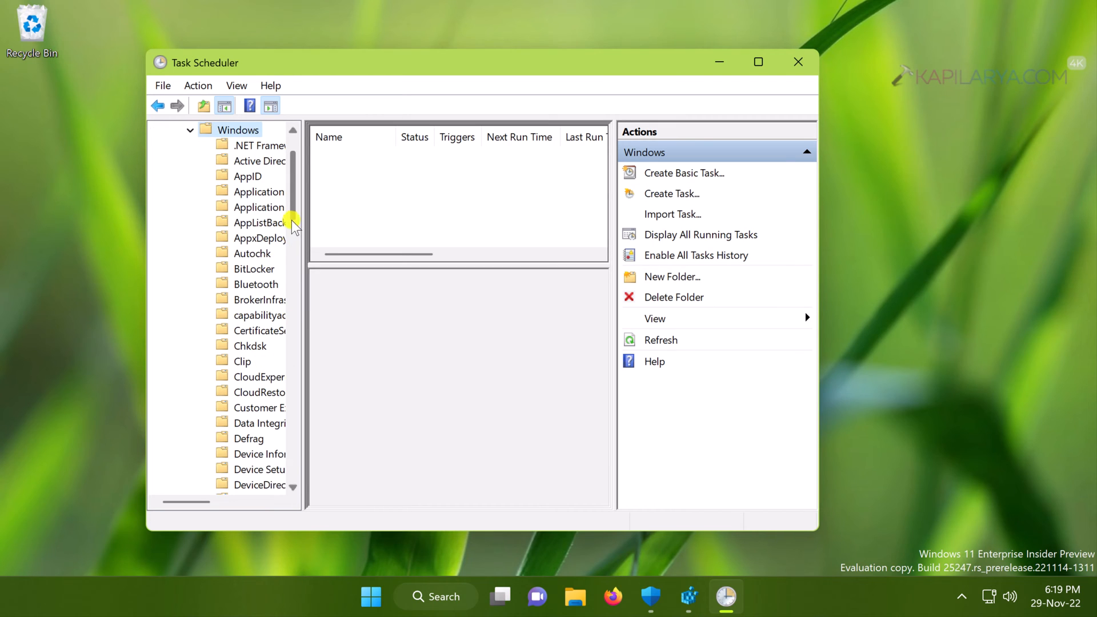
scroll(down, 3)
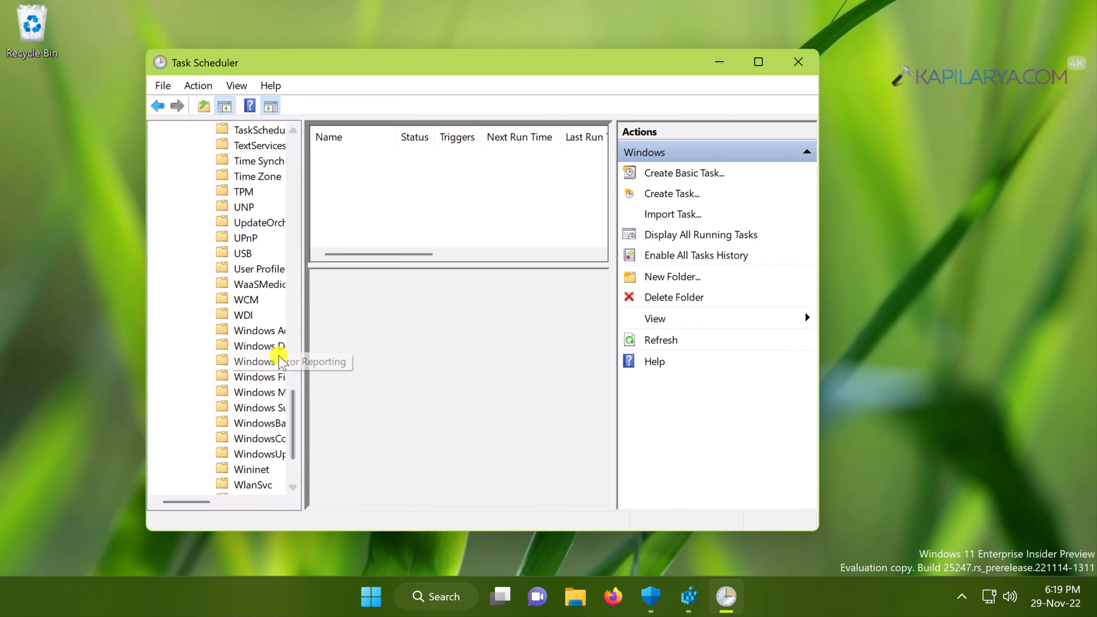
click(273, 345)
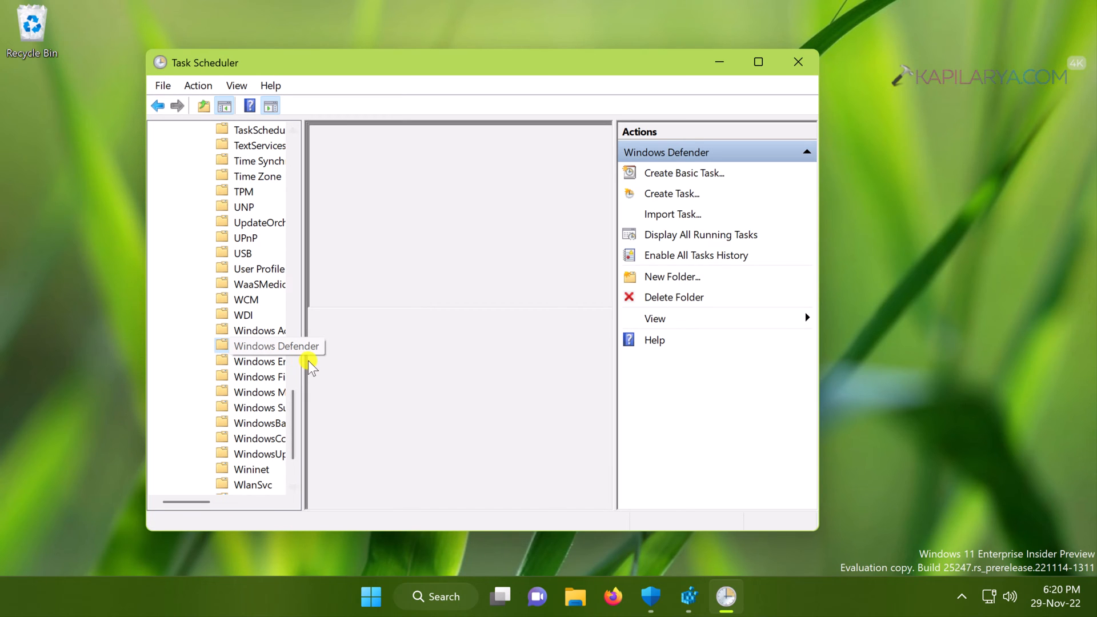
click(275, 345)
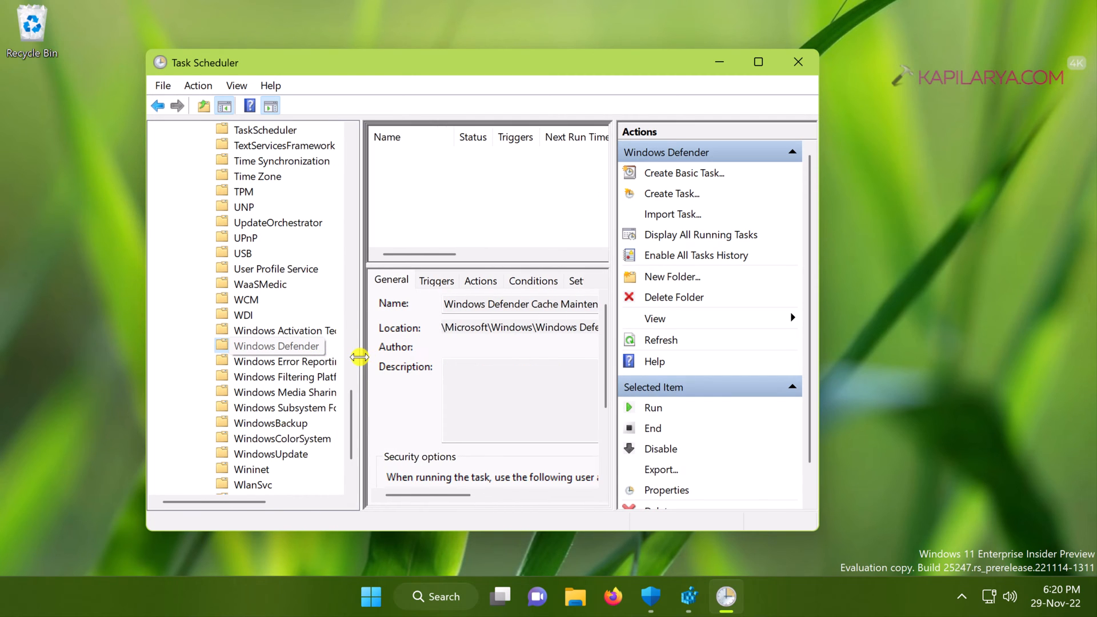
Step: Disable the Windows Defender Scheduled Scan task and minimise Task Scheduler
click(277, 345)
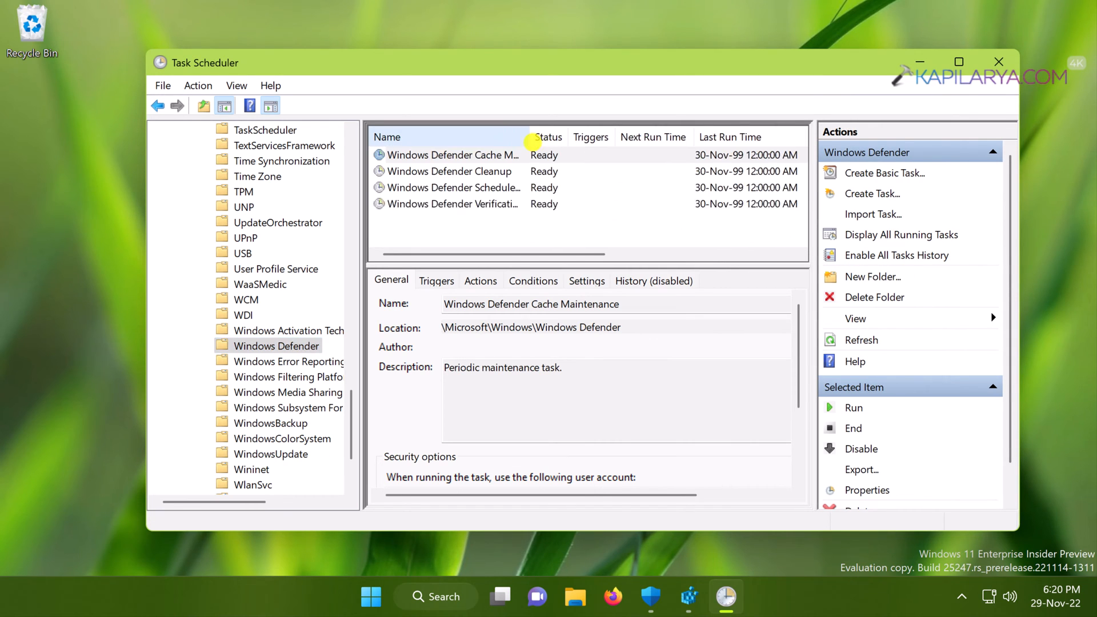
click(452, 155)
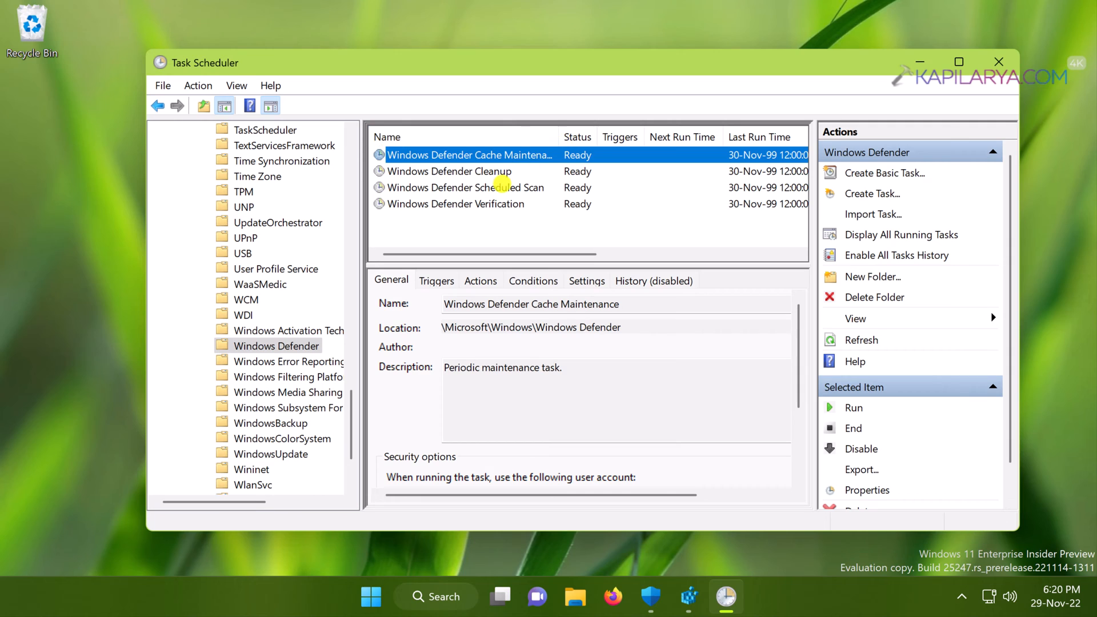
click(465, 188)
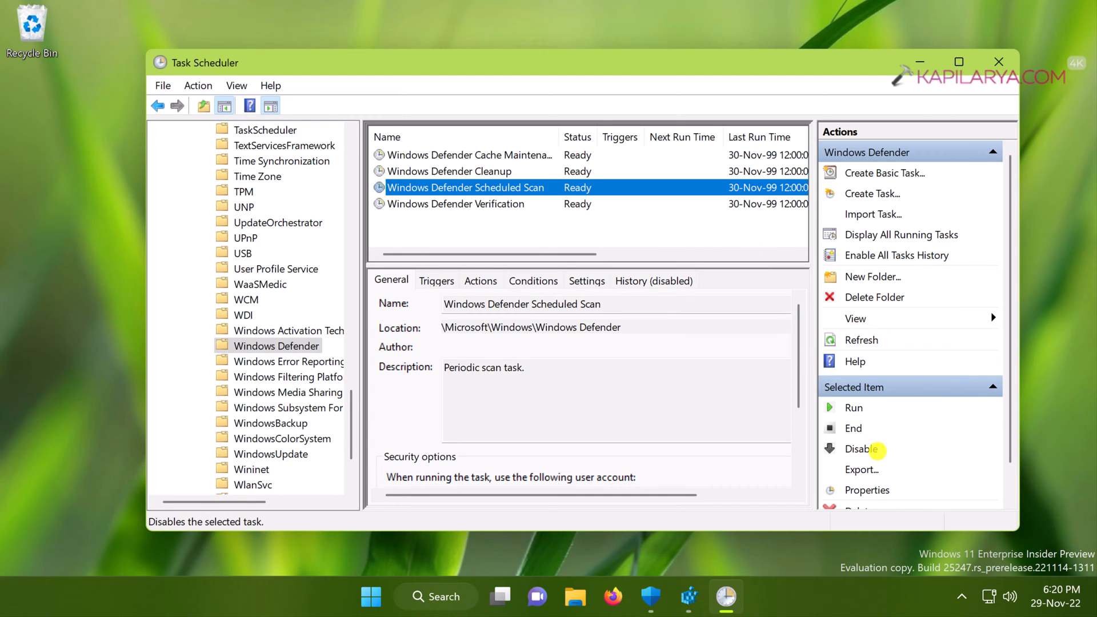
click(859, 448)
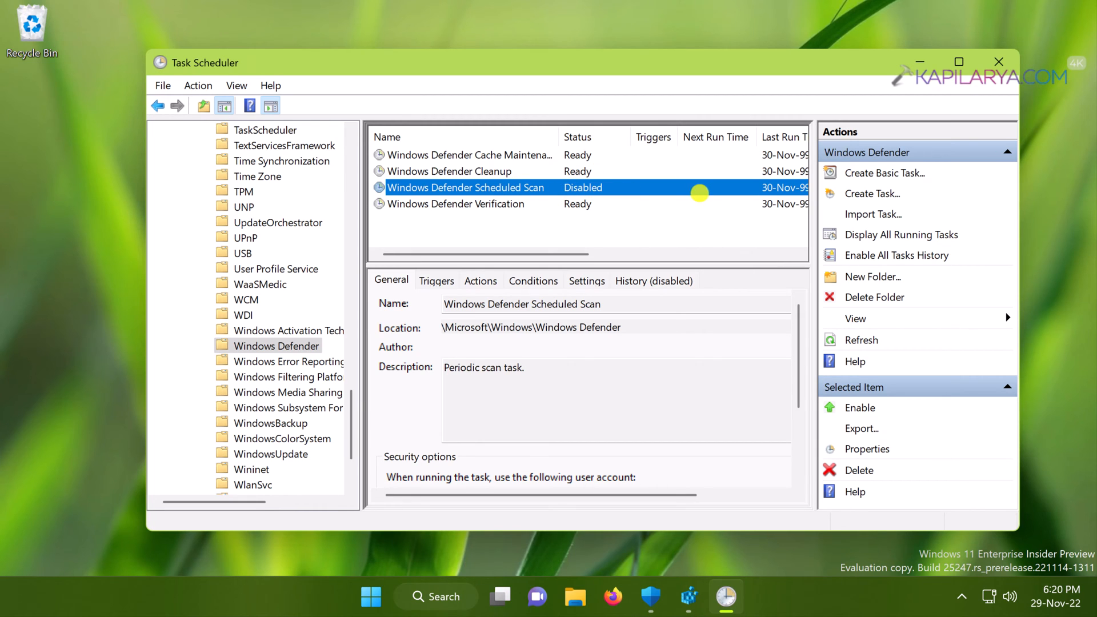
click(999, 62)
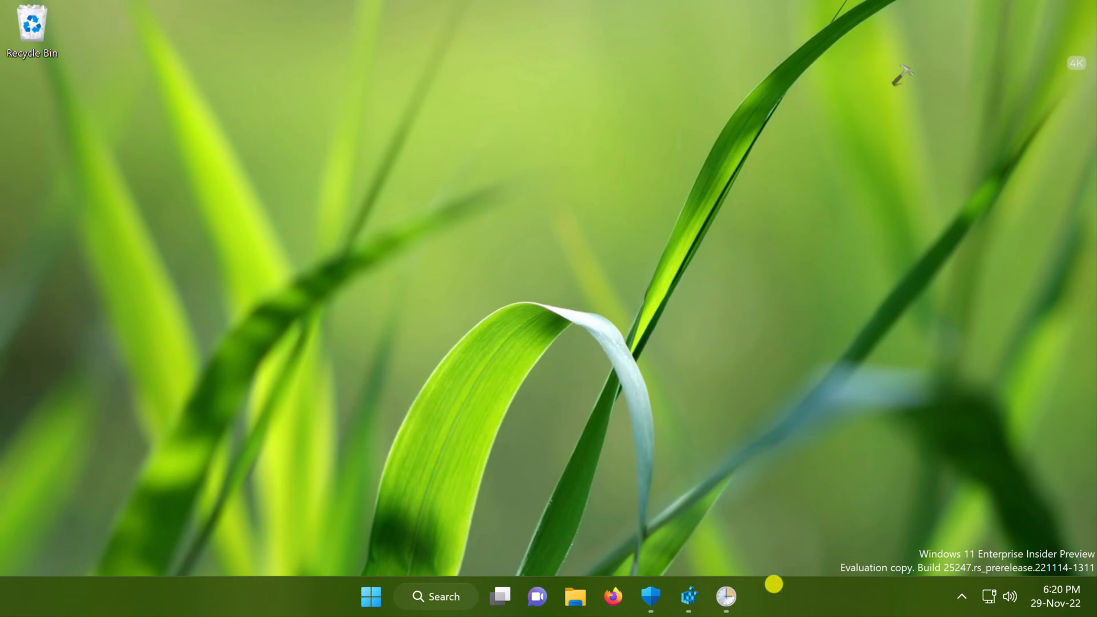
right_click(761, 597)
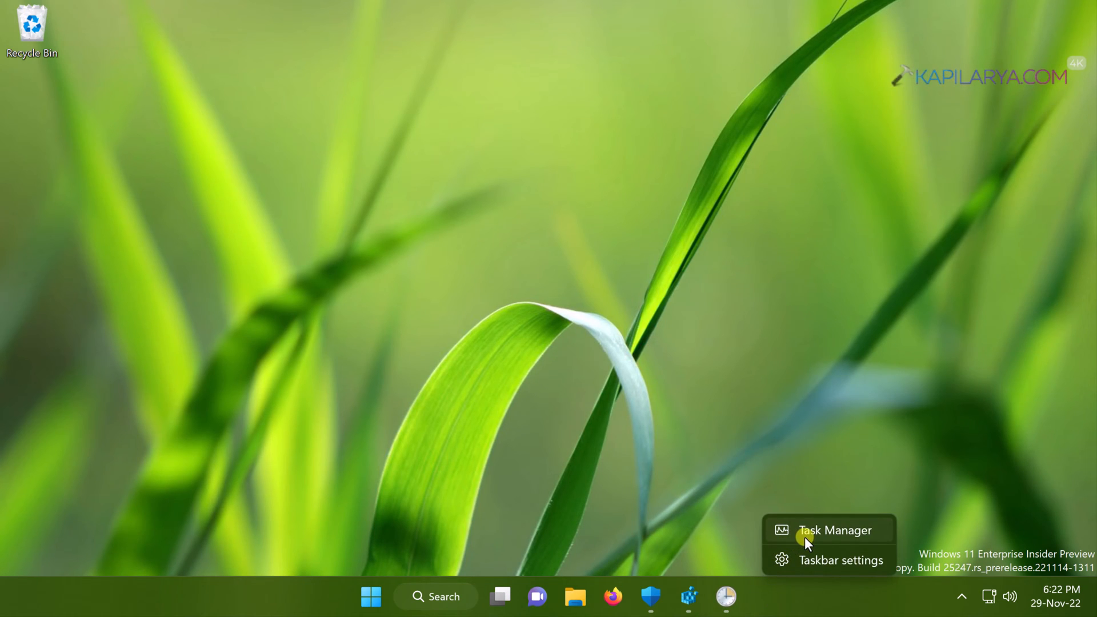
mouse_move(685, 437)
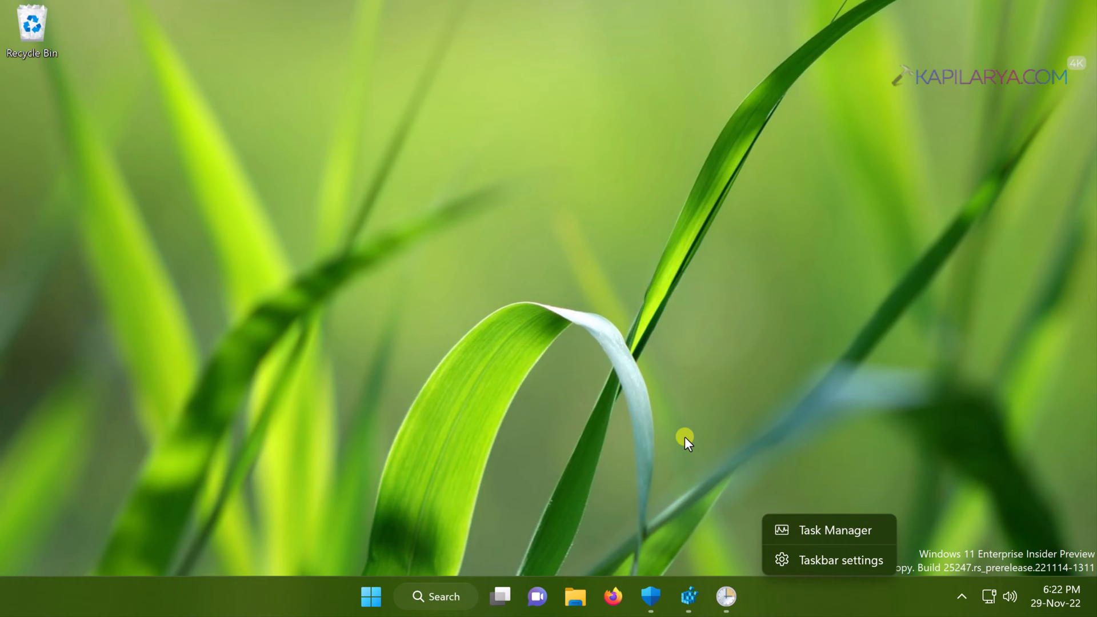
click(686, 441)
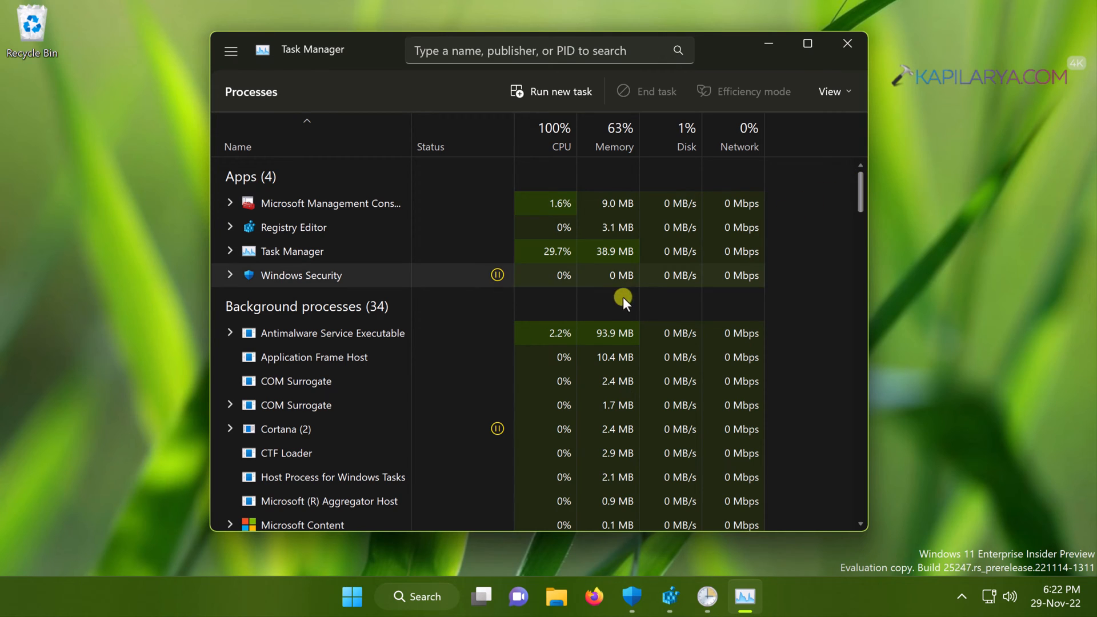
click(332, 332)
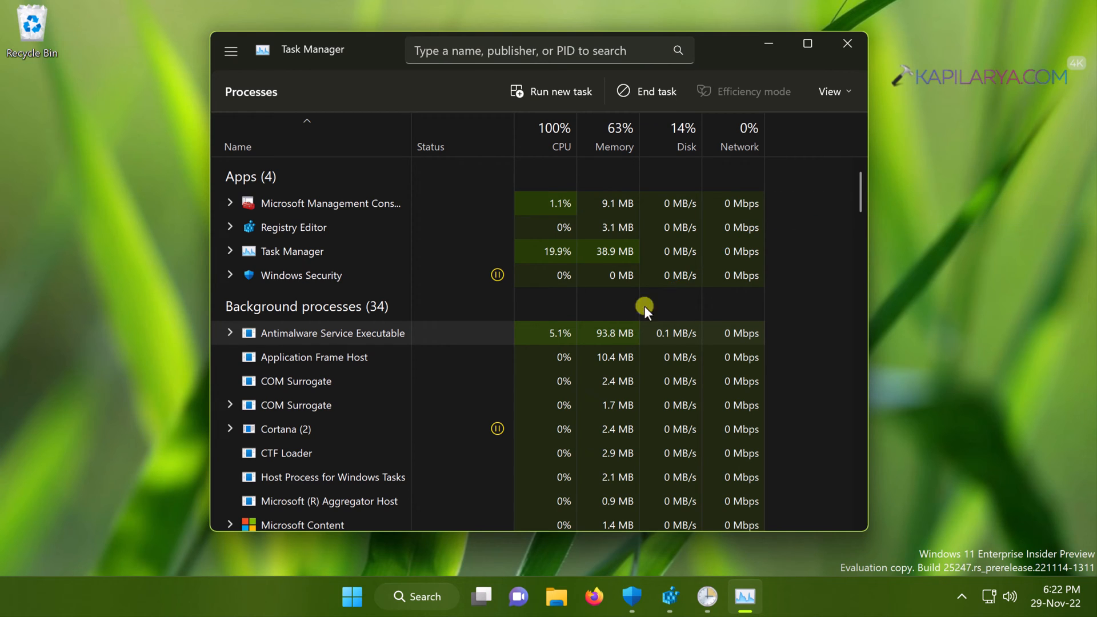
click(846, 42)
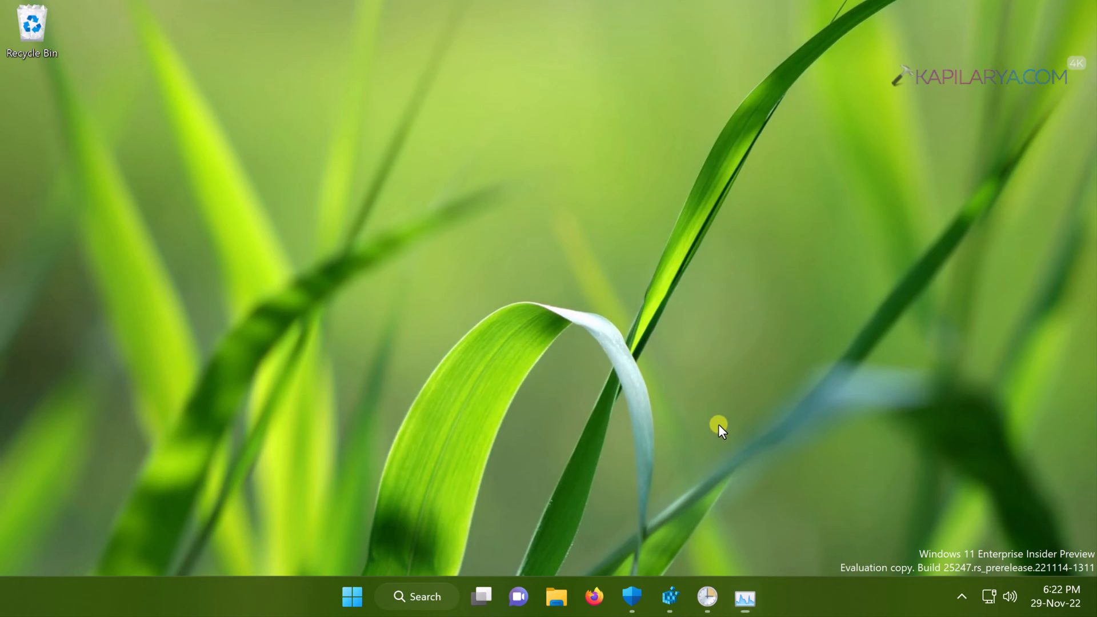
Step: Restore Task Scheduler and review the Cache Maintenance, Cleanup and Verification tasks, still Ready
click(706, 596)
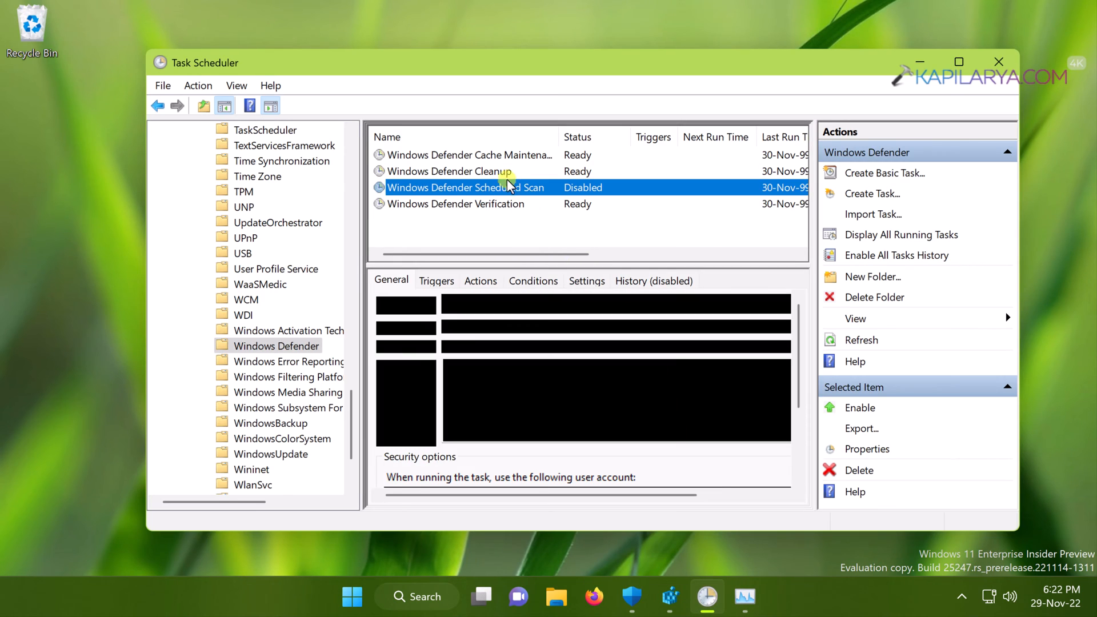
click(468, 154)
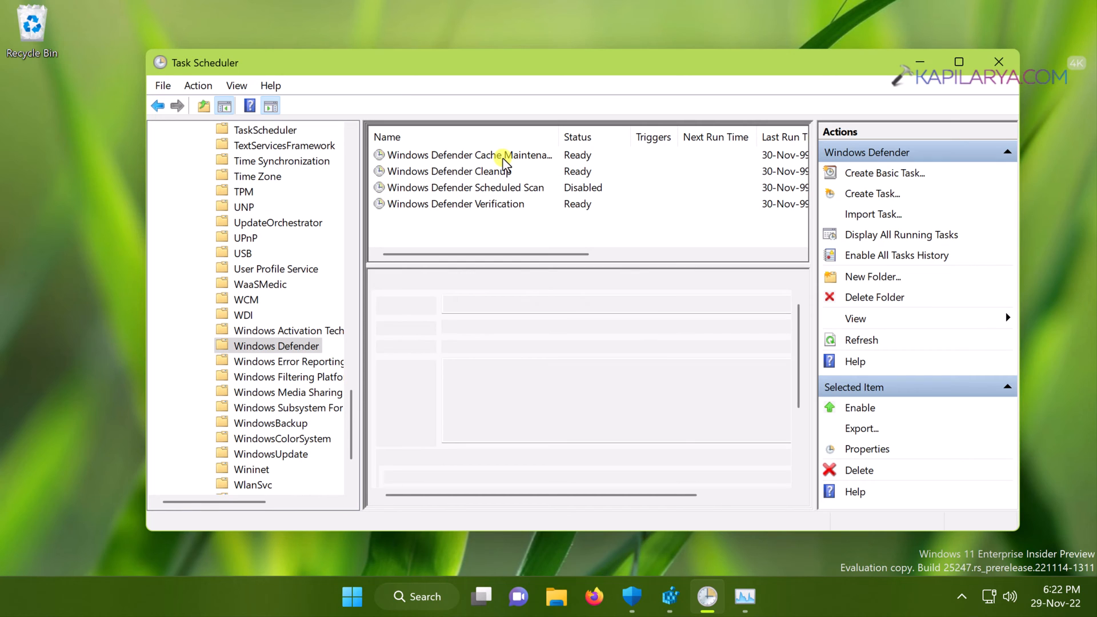
click(455, 171)
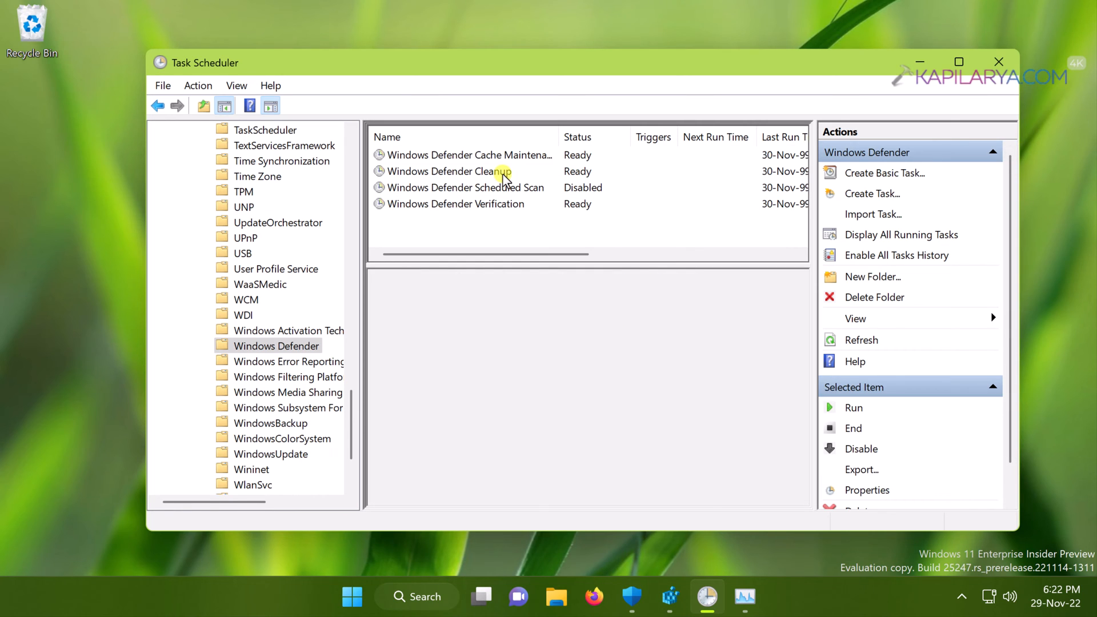
click(455, 203)
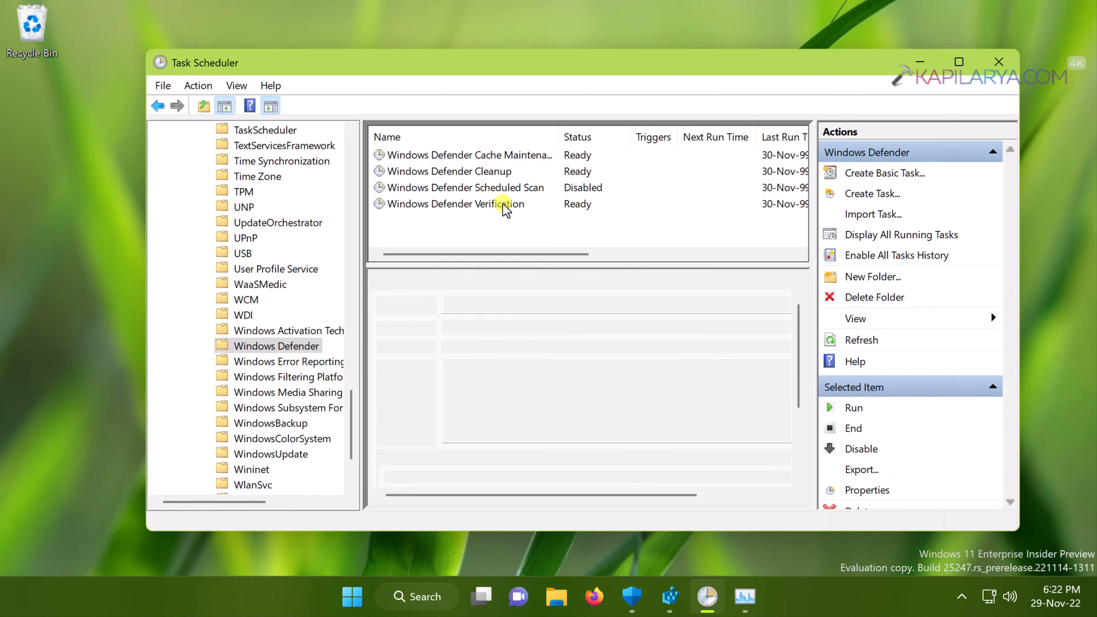
click(455, 204)
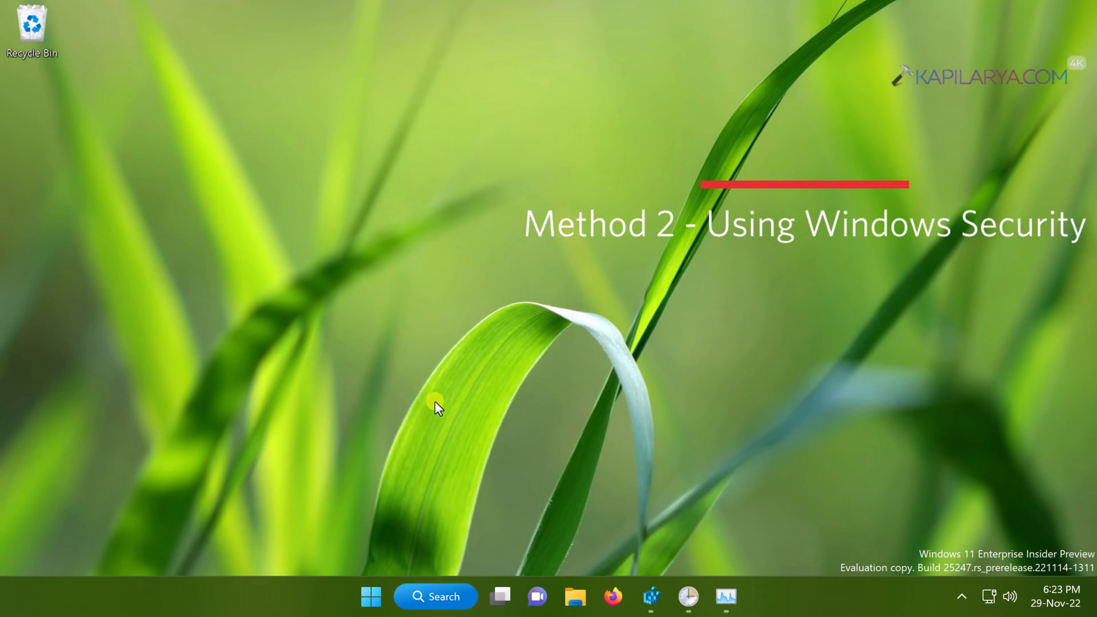
mouse_move(378, 273)
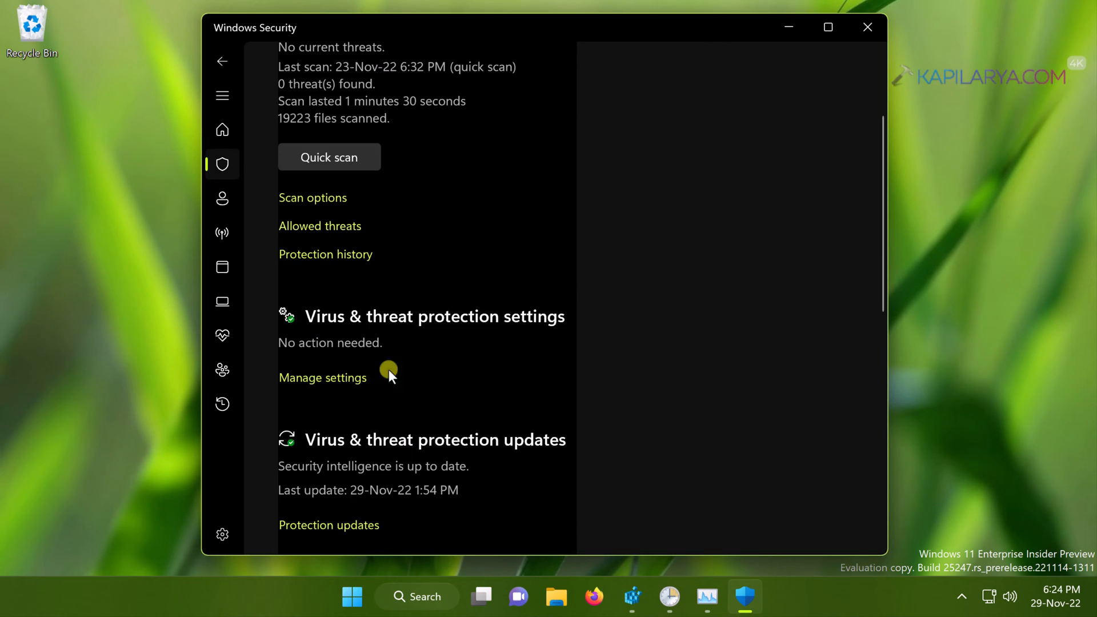
Step: Turn Real-time protection off in virus and threat protection settings, confirming the UAC prompt
click(322, 377)
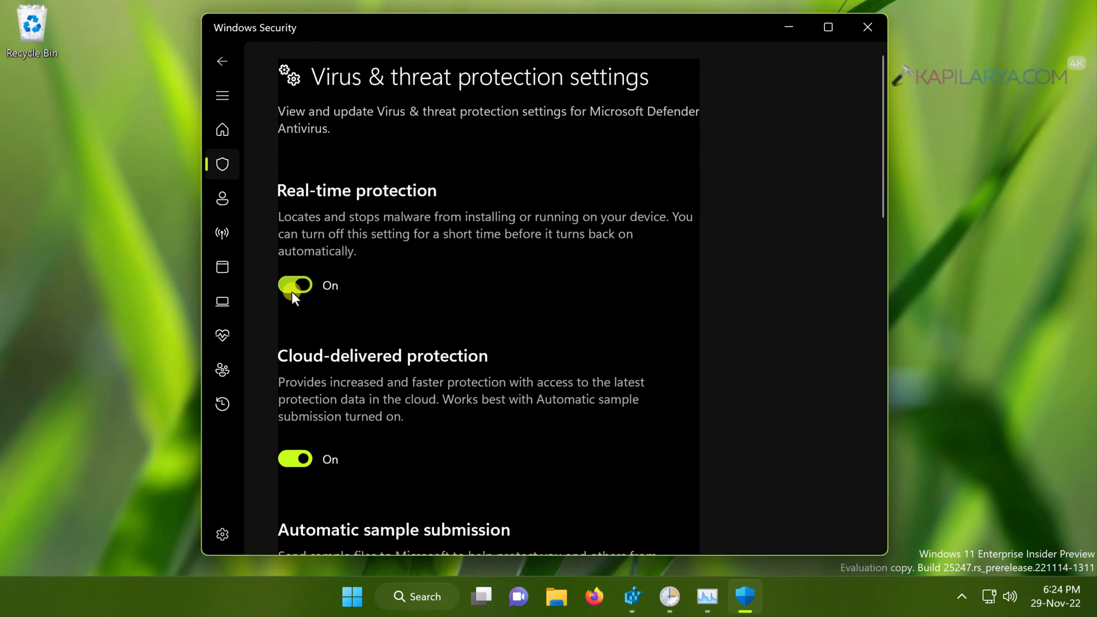
click(295, 285)
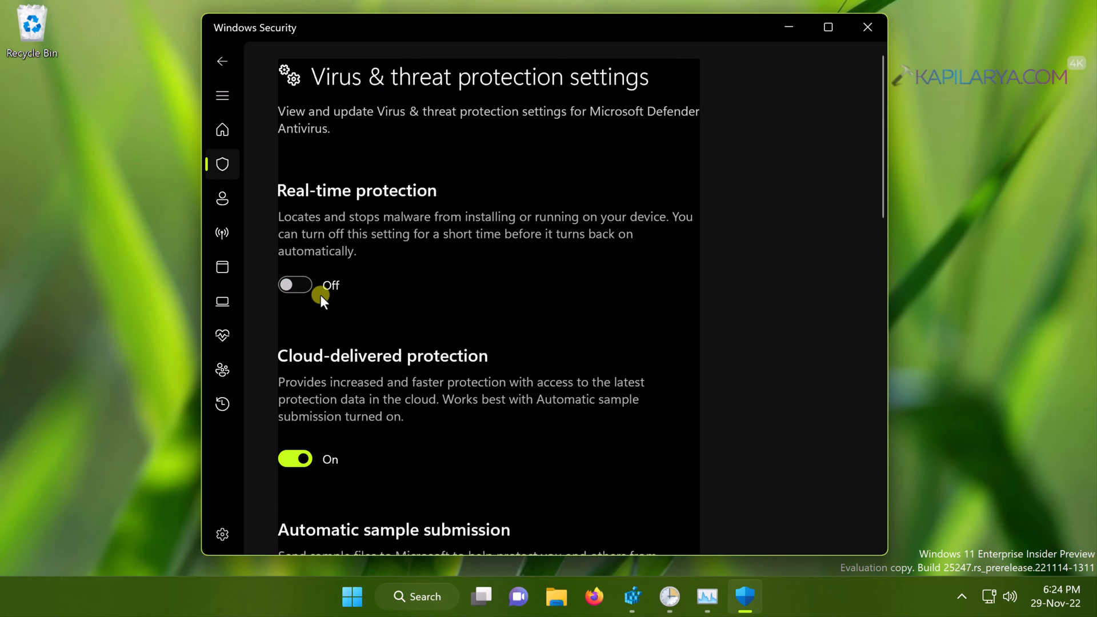
click(294, 285)
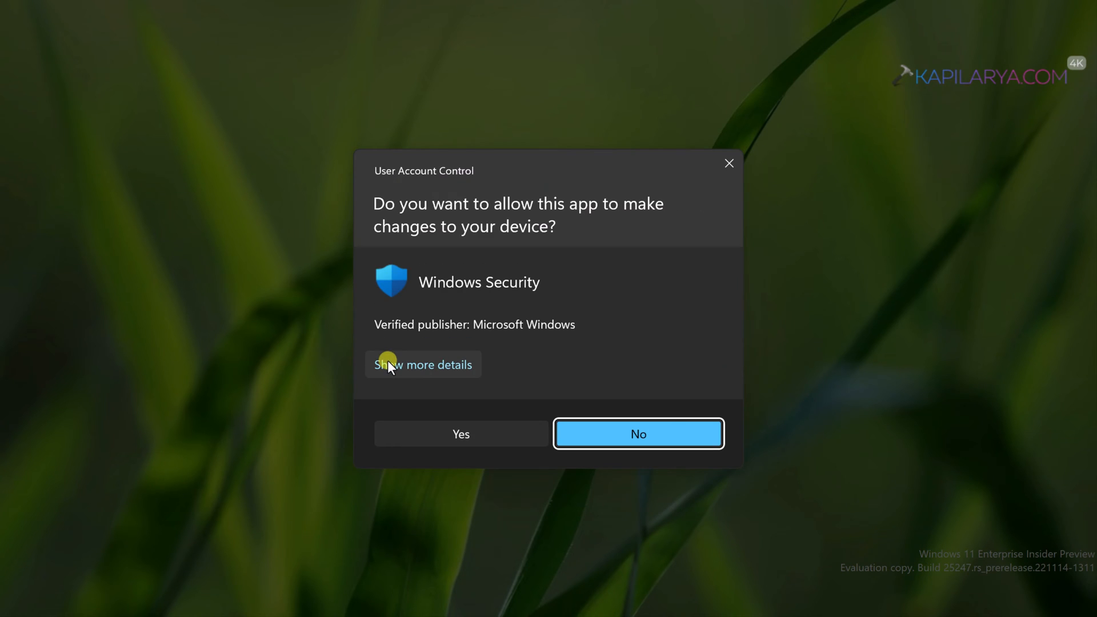
click(460, 434)
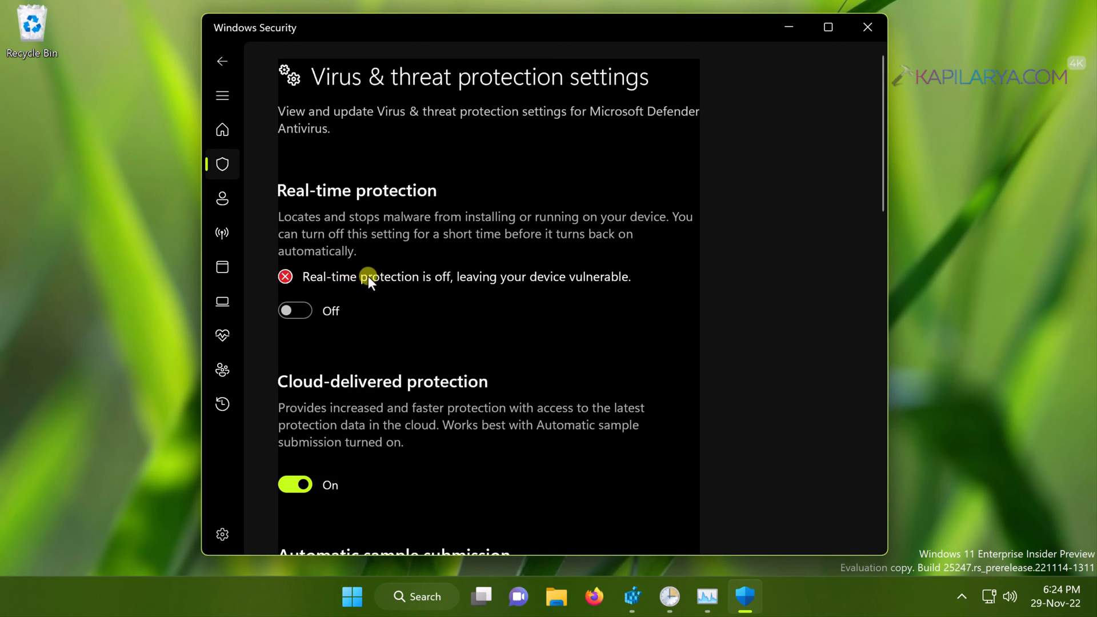
mouse_move(615, 292)
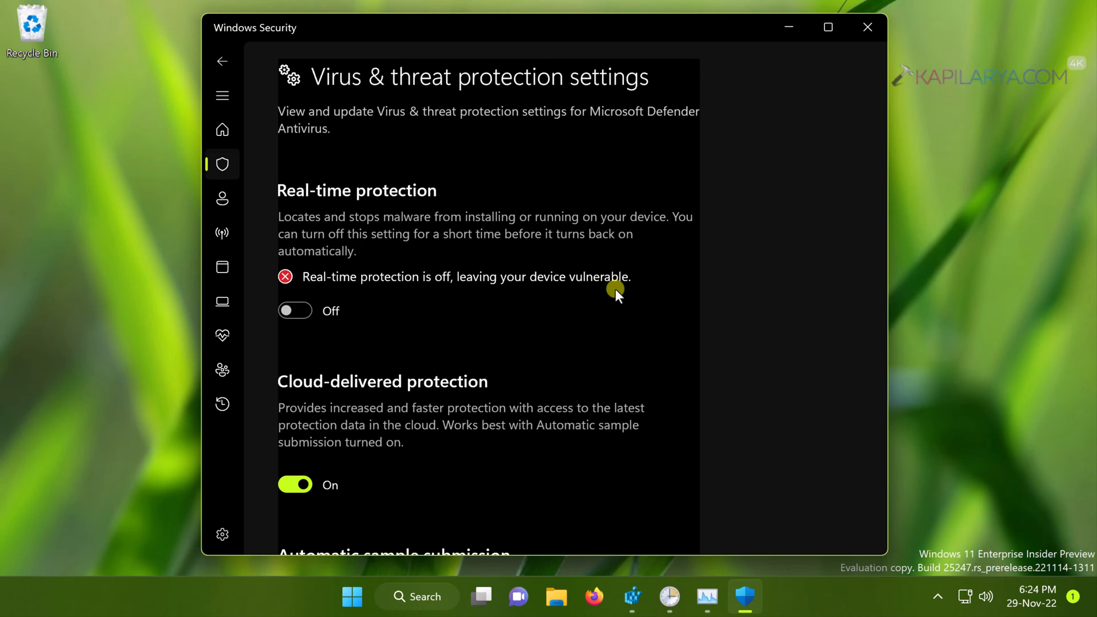
mouse_move(398, 288)
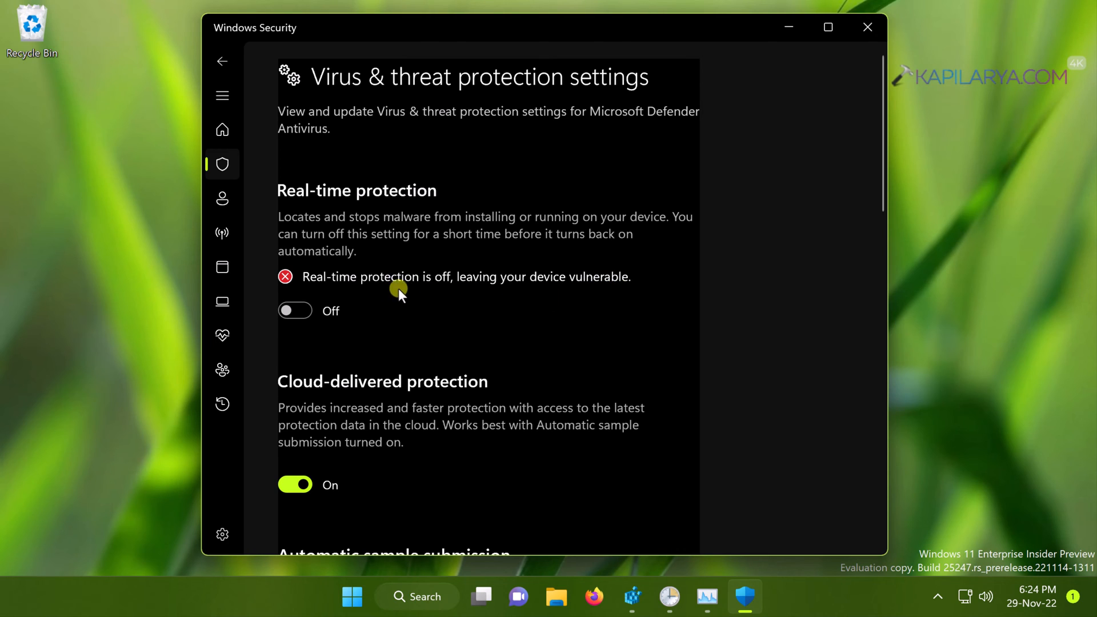
Step: Switch Real-time protection back on and review the remaining protection settings
click(295, 311)
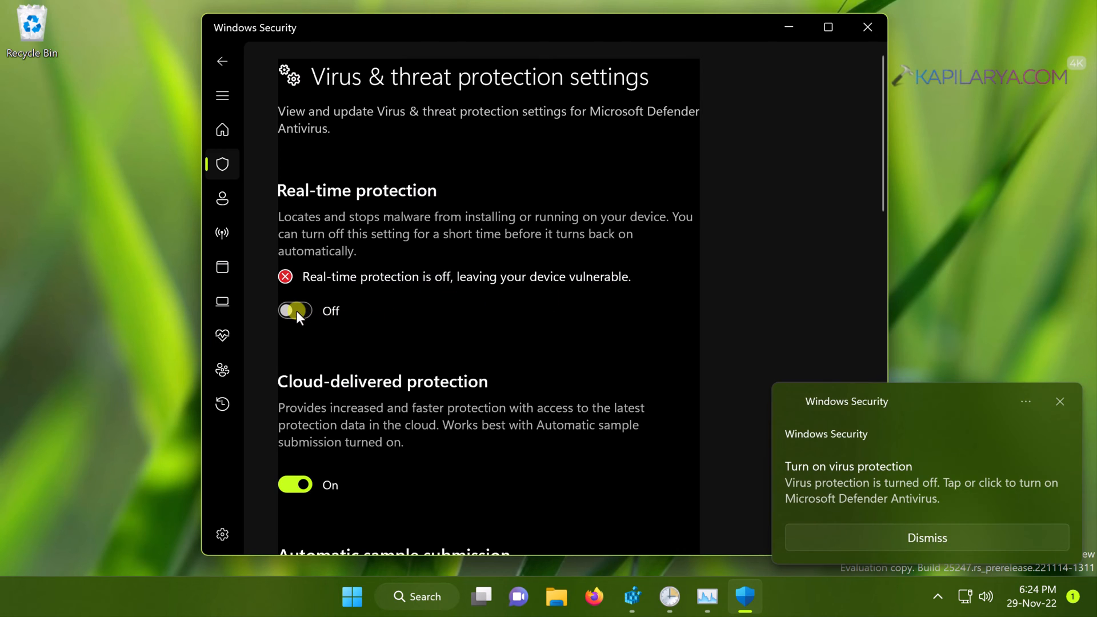
click(295, 311)
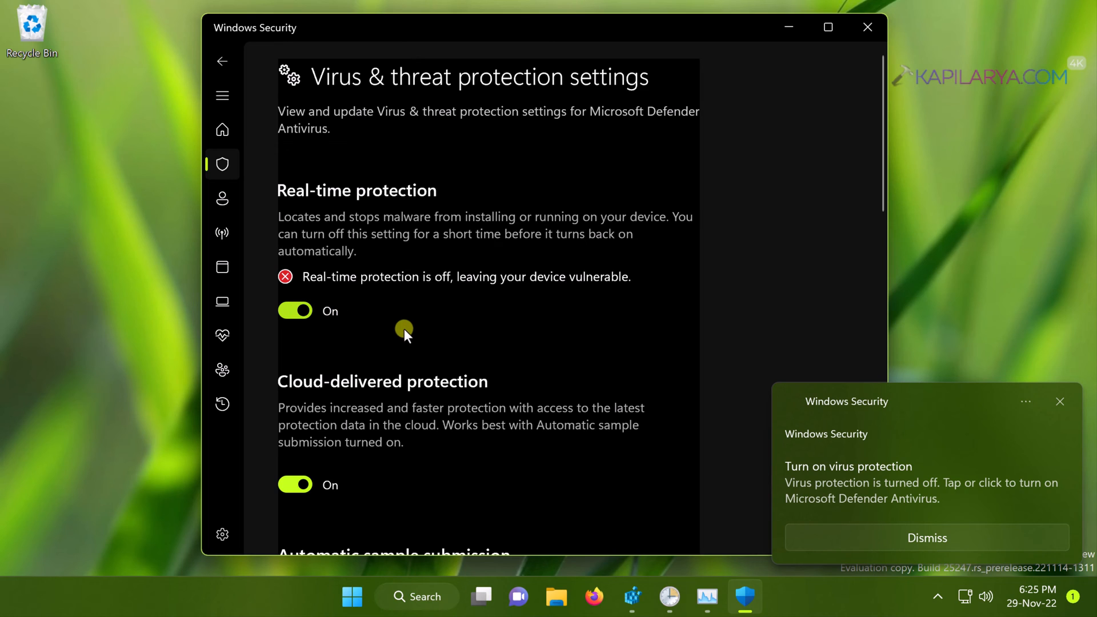
scroll(down, 3)
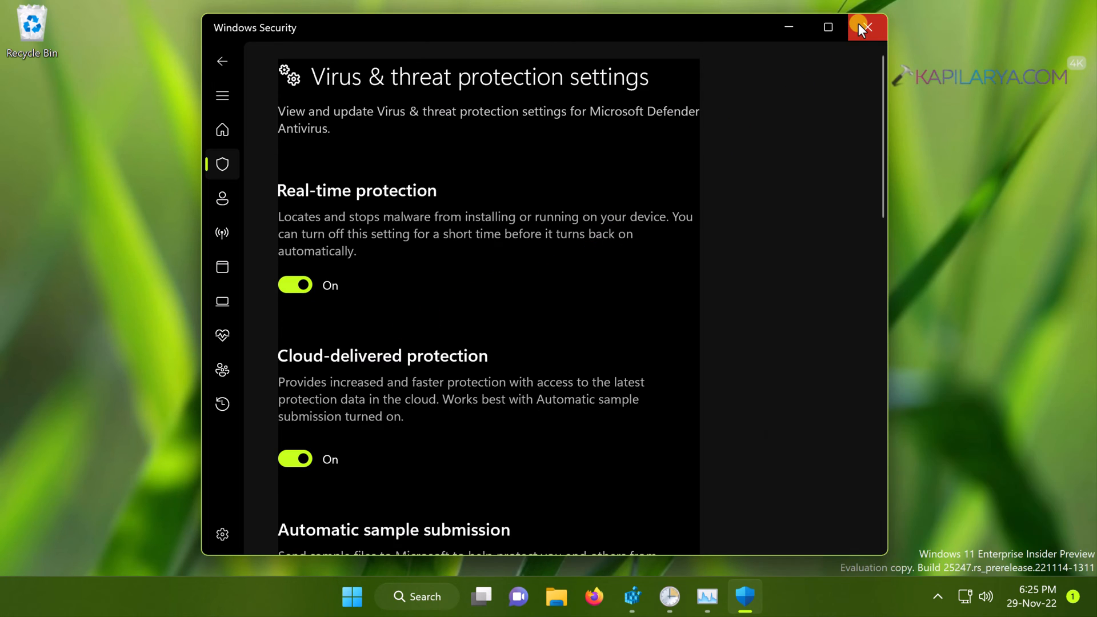
mouse_move(867, 27)
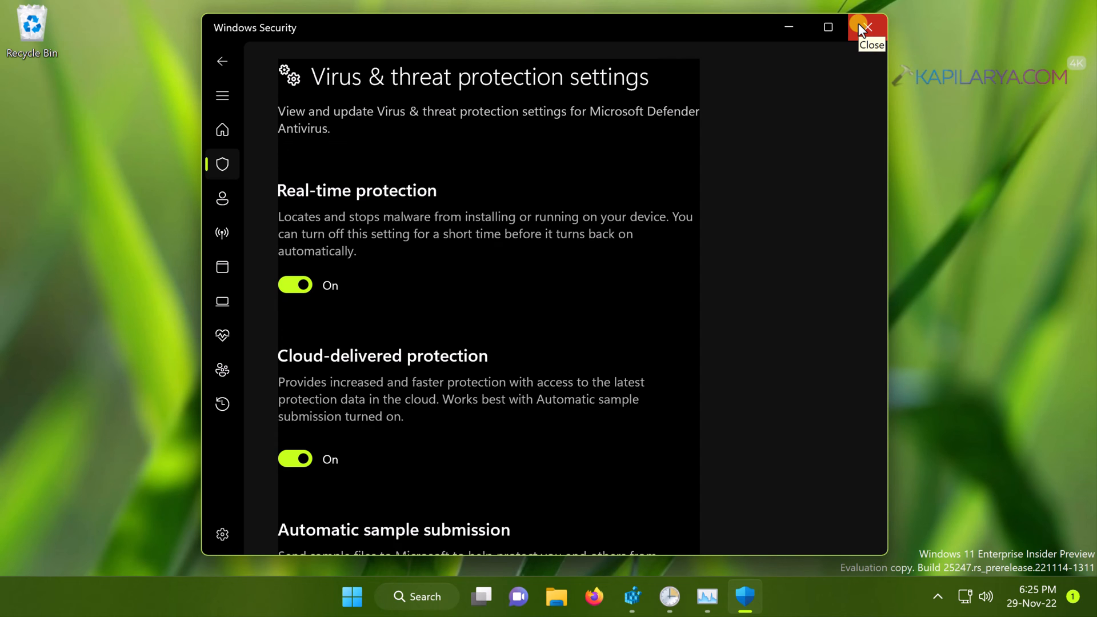
Step: Close Windows Security and search 're' from the taskbar to launch Registry Editor
click(865, 27)
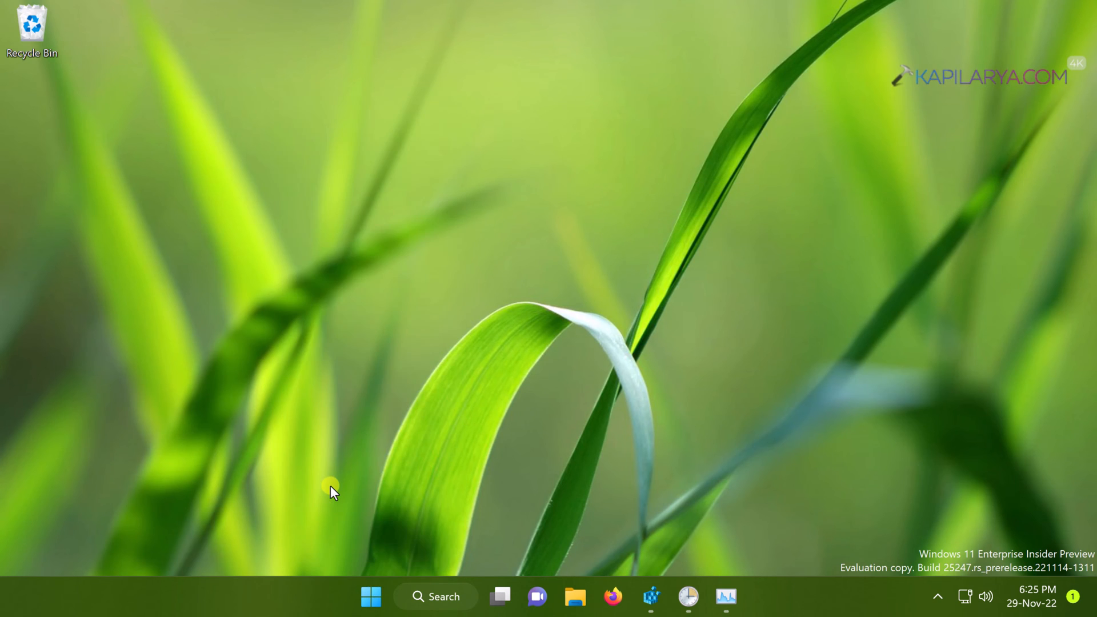
text(re)
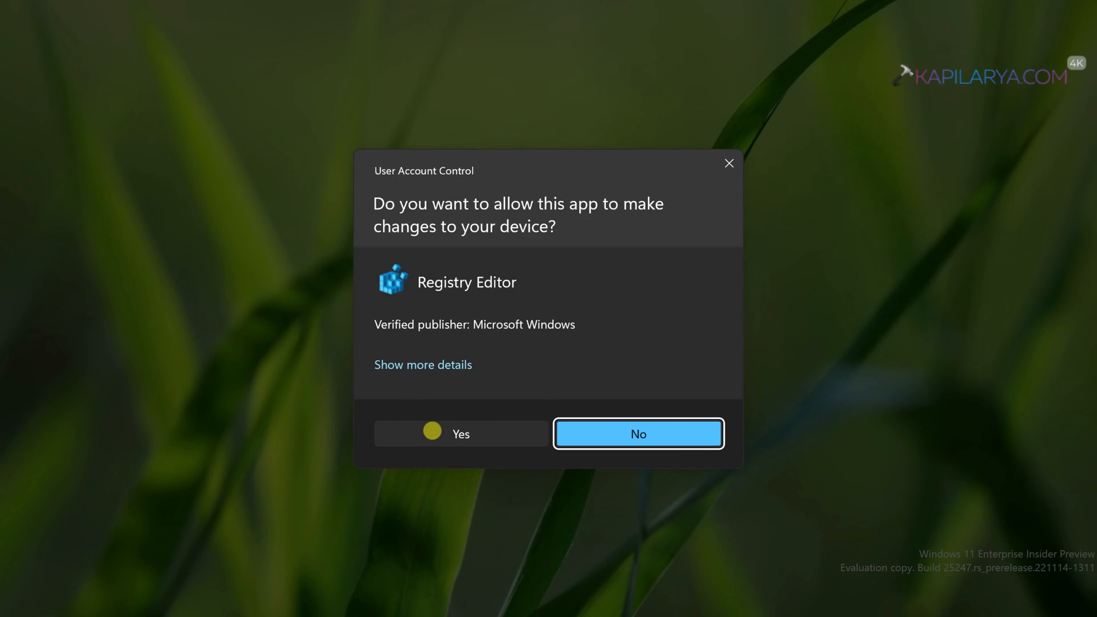
Step: Open Registry Editor as admin at HKLM\SOFTWARE\Microsoft\Windows Defender and select DisableAntiSpyware
click(459, 434)
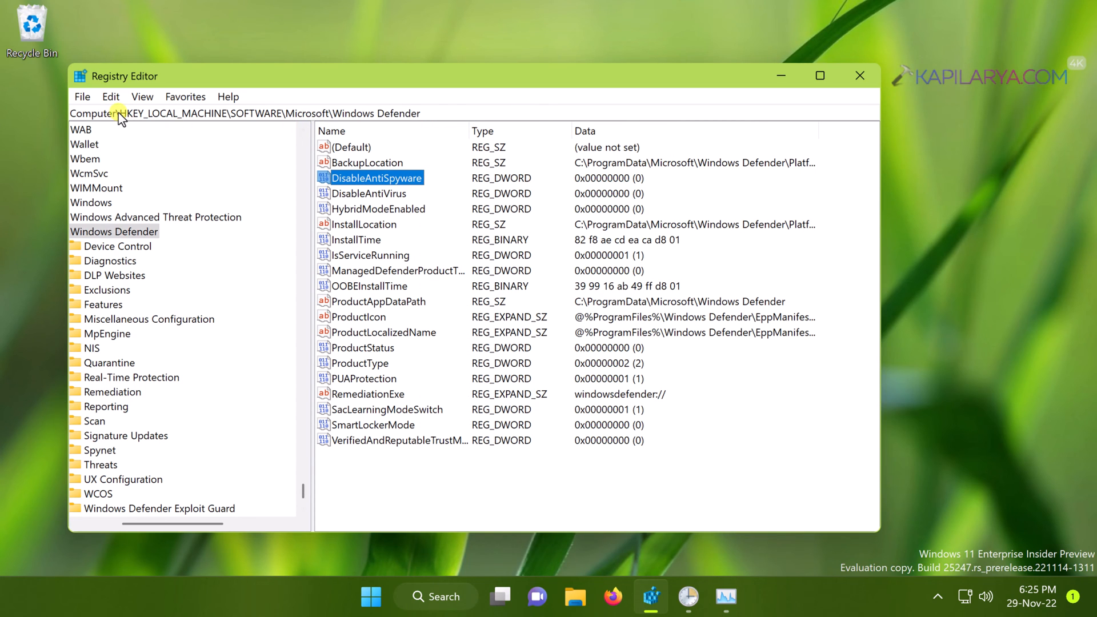
click(210, 113)
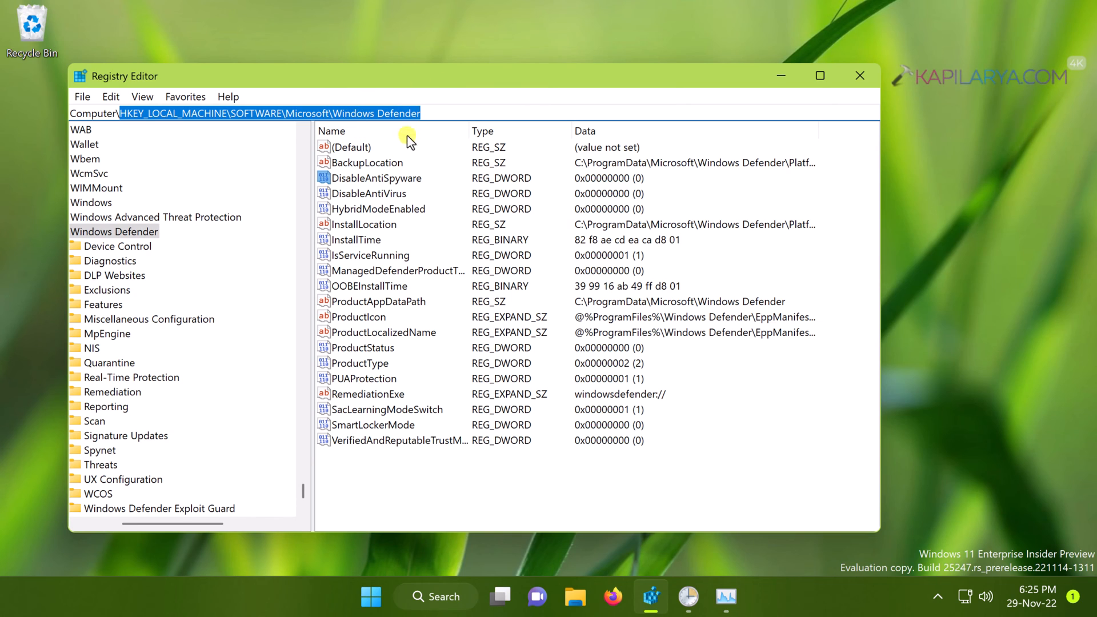
click(376, 179)
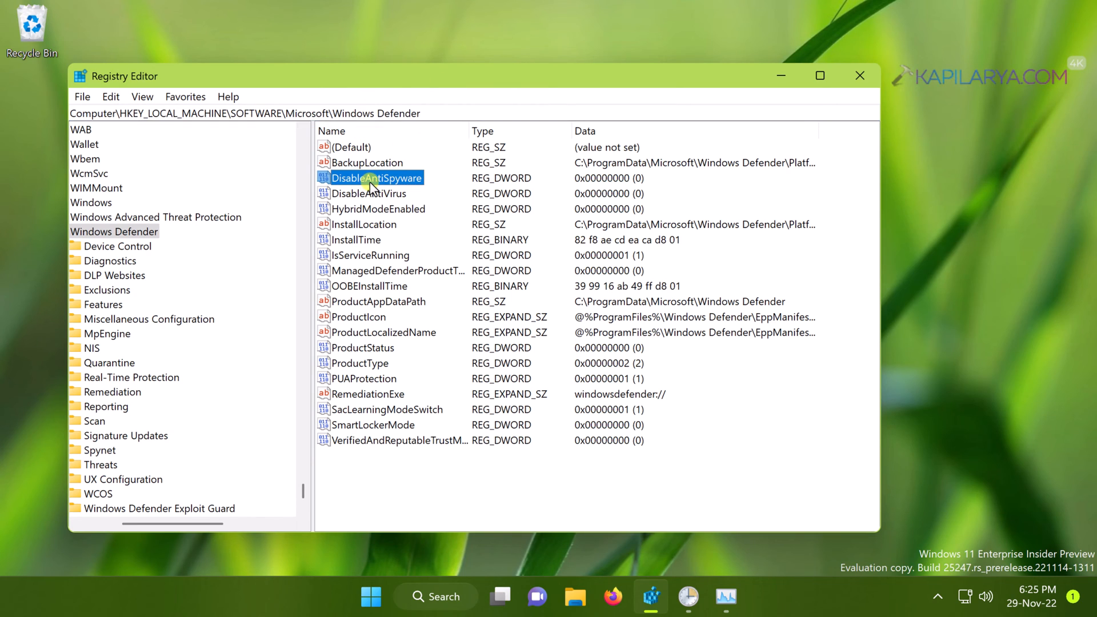
mouse_move(381, 187)
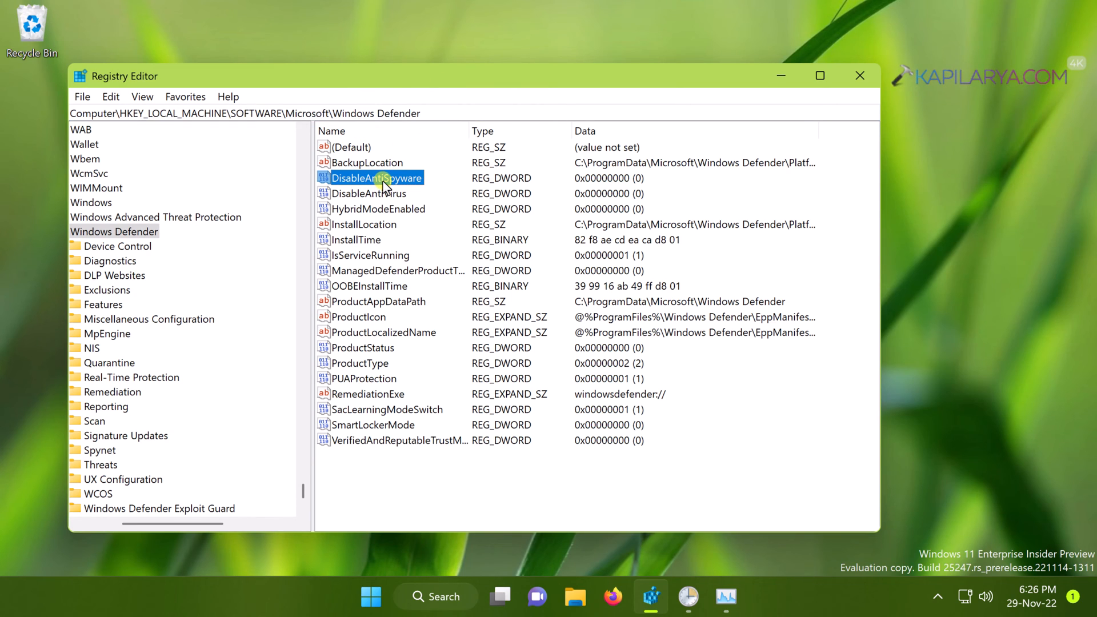
Step: Attempt to set DisableAntiSpyware to 1, acknowledging the write error that leaves it at 0
double_click(376, 178)
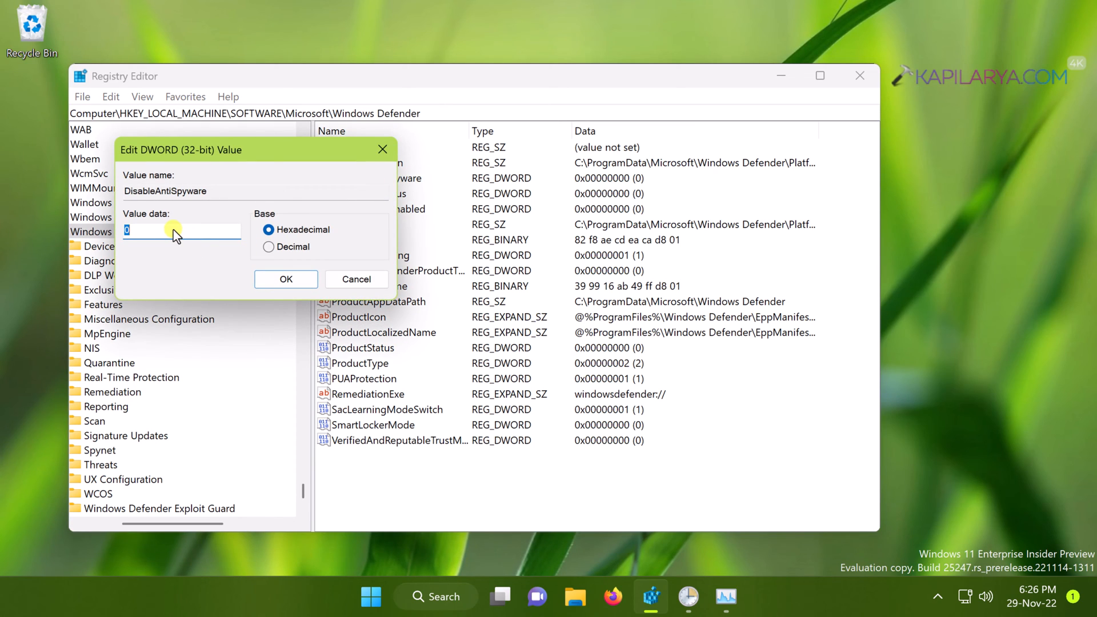
text(1)
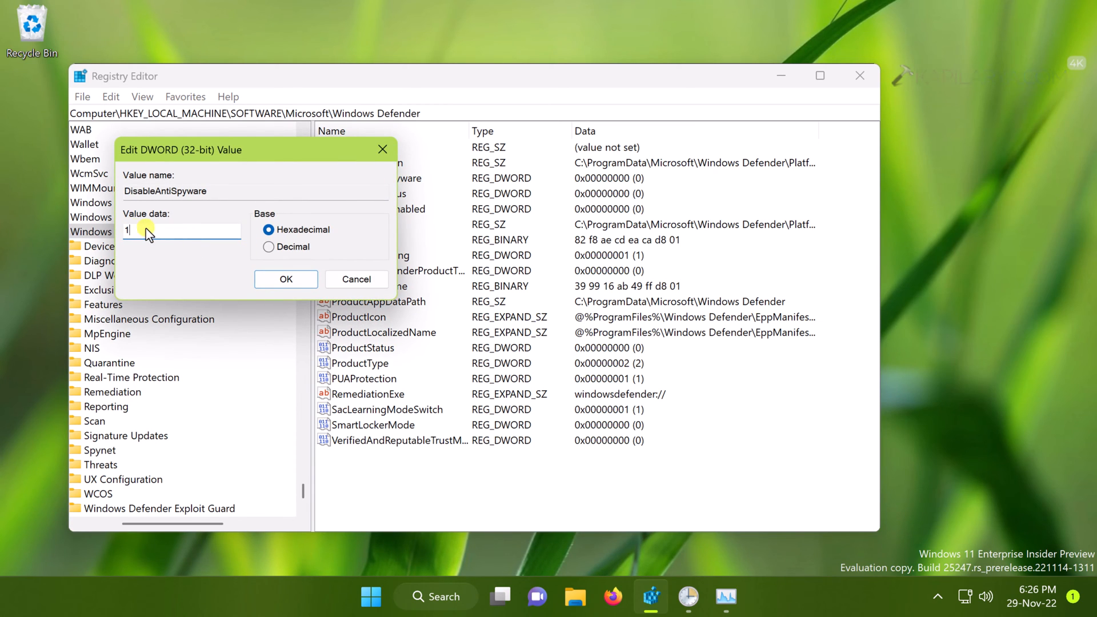
click(284, 279)
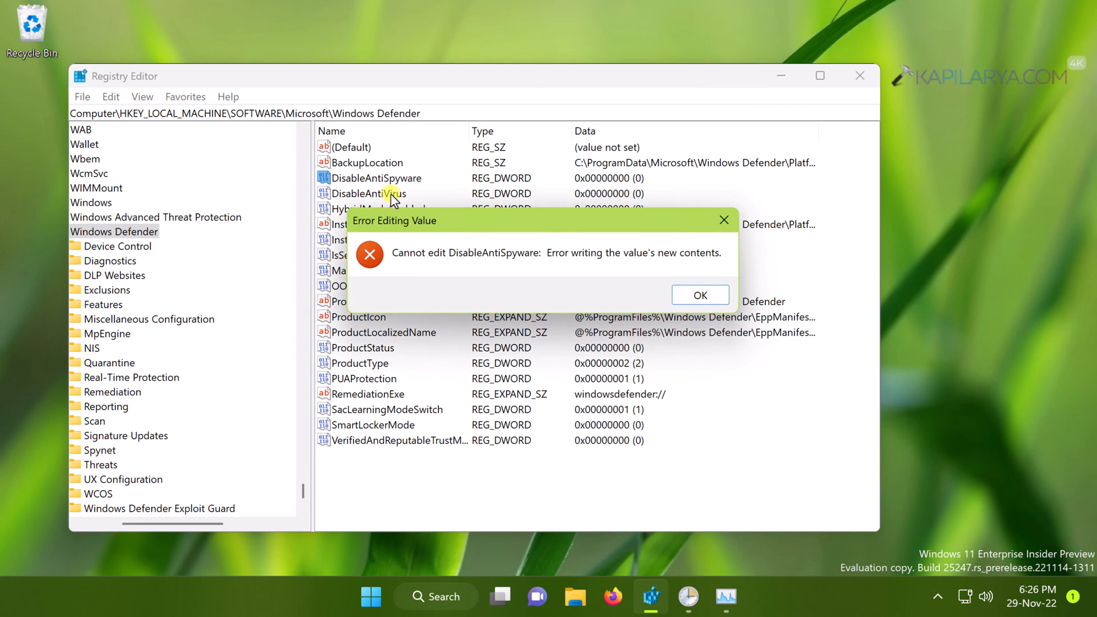
click(699, 295)
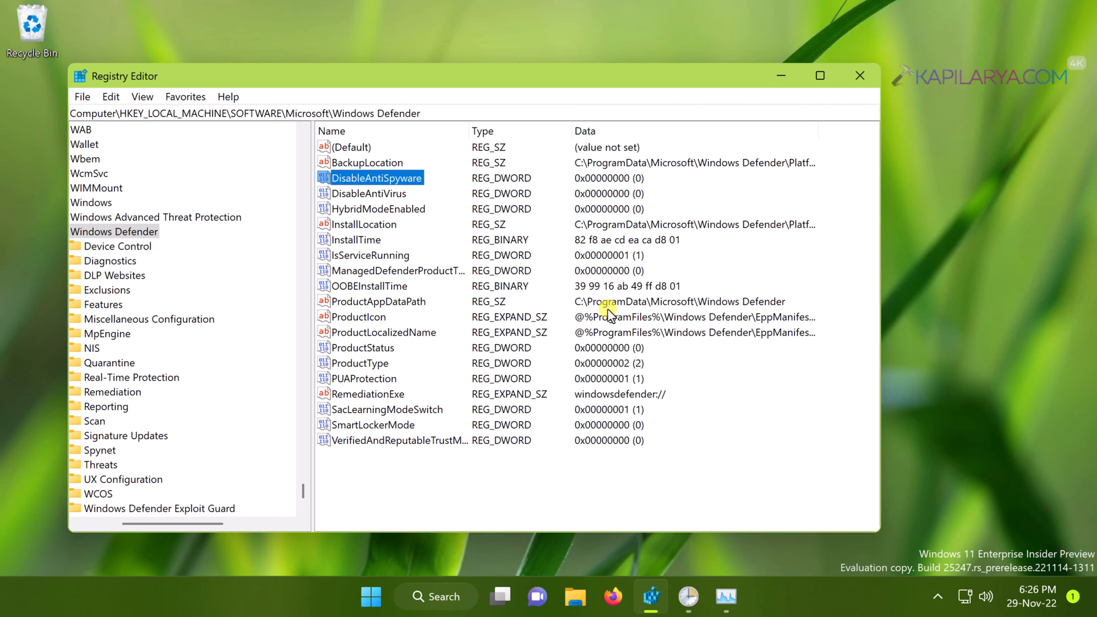
mouse_move(521, 227)
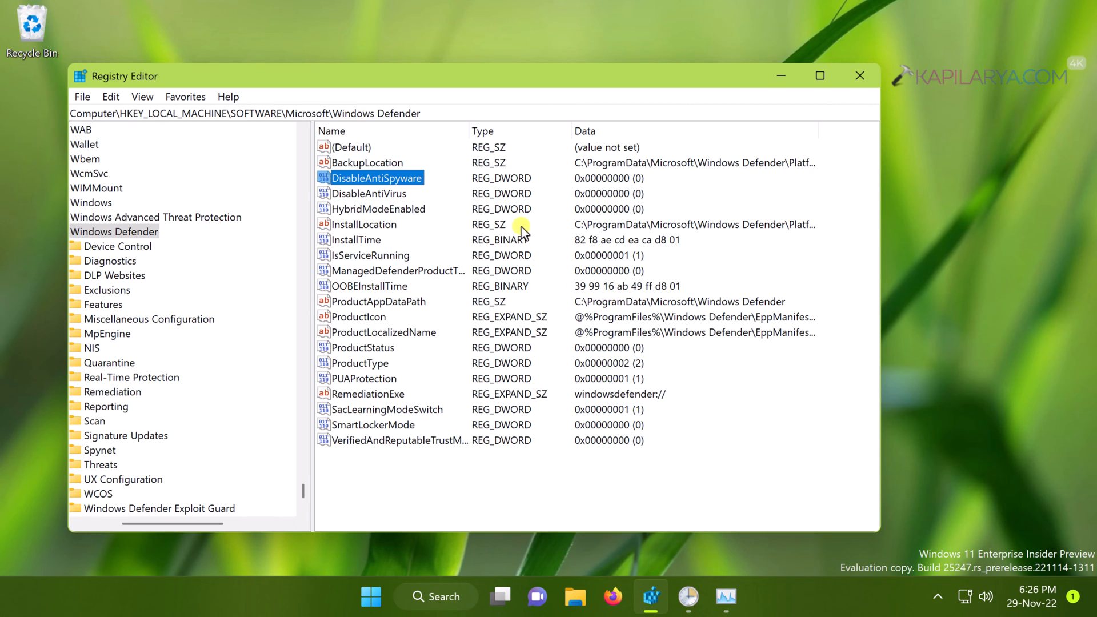
Step: Reopen DisableAntiSpyware, cancel the edit and select the Windows Defender key
double_click(376, 177)
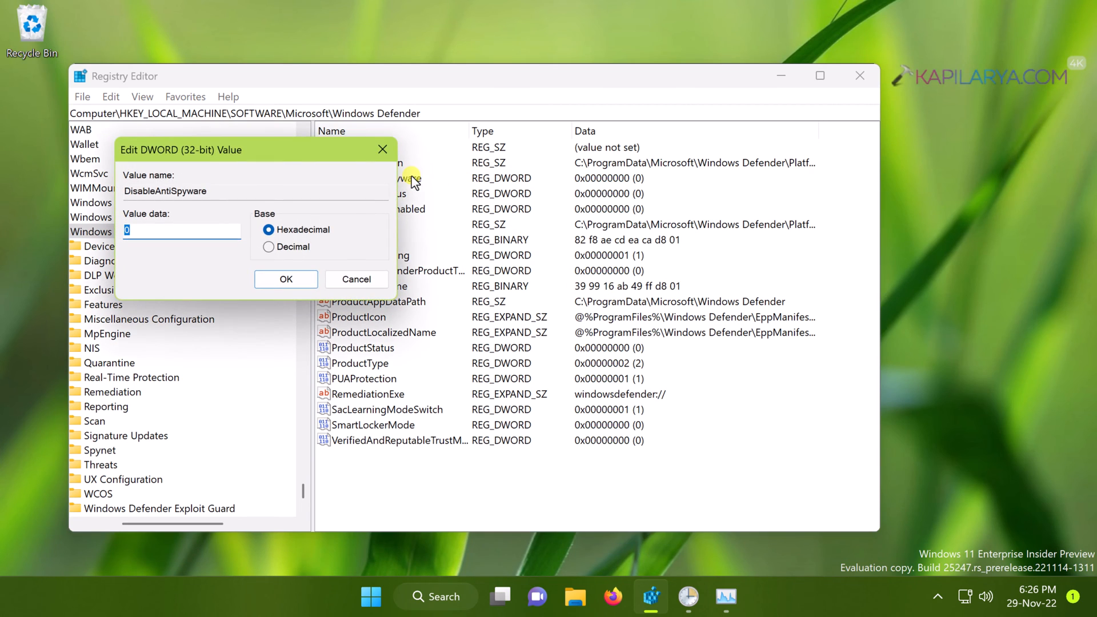
click(284, 279)
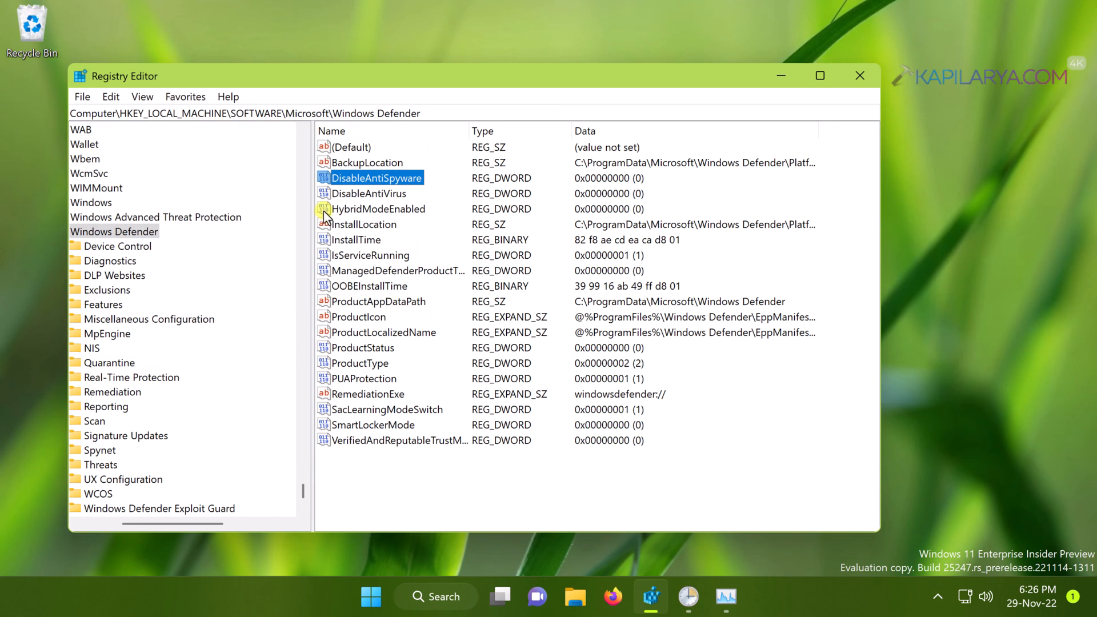
mouse_move(133, 244)
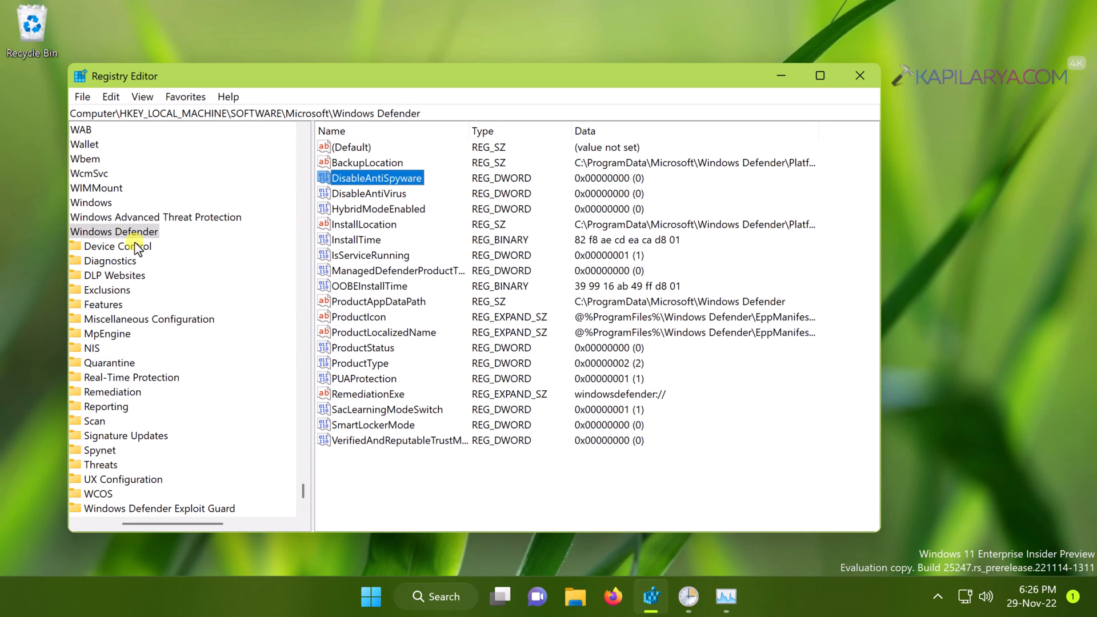
click(114, 232)
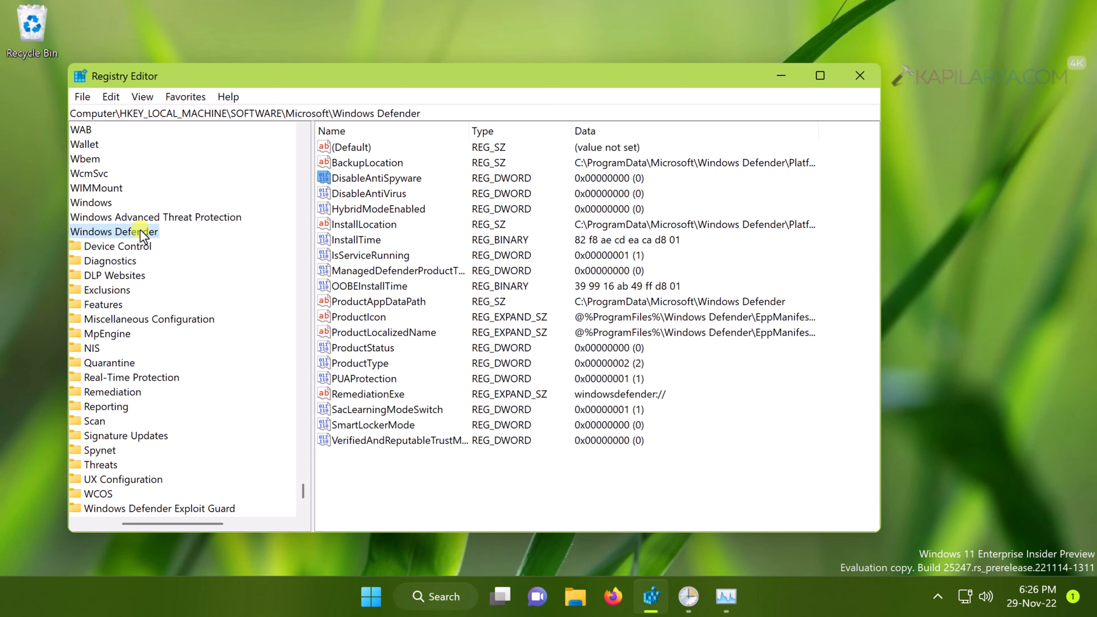
Step: Check the Windows Defender key's options and reopen DisableAntiSpyware for another edit attempt
click(376, 178)
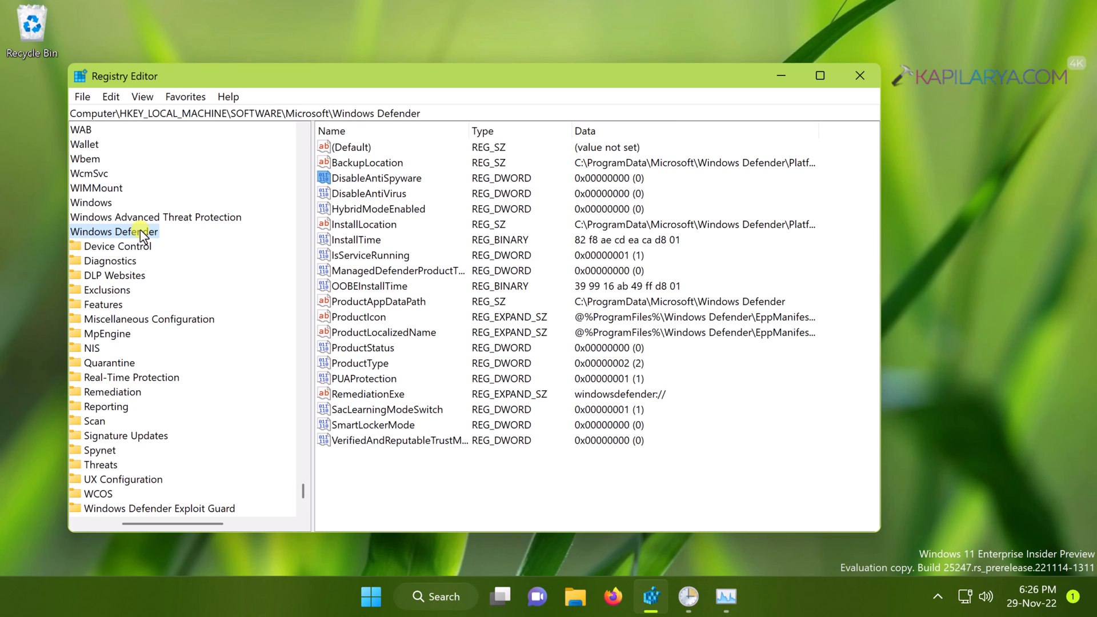
right_click(114, 232)
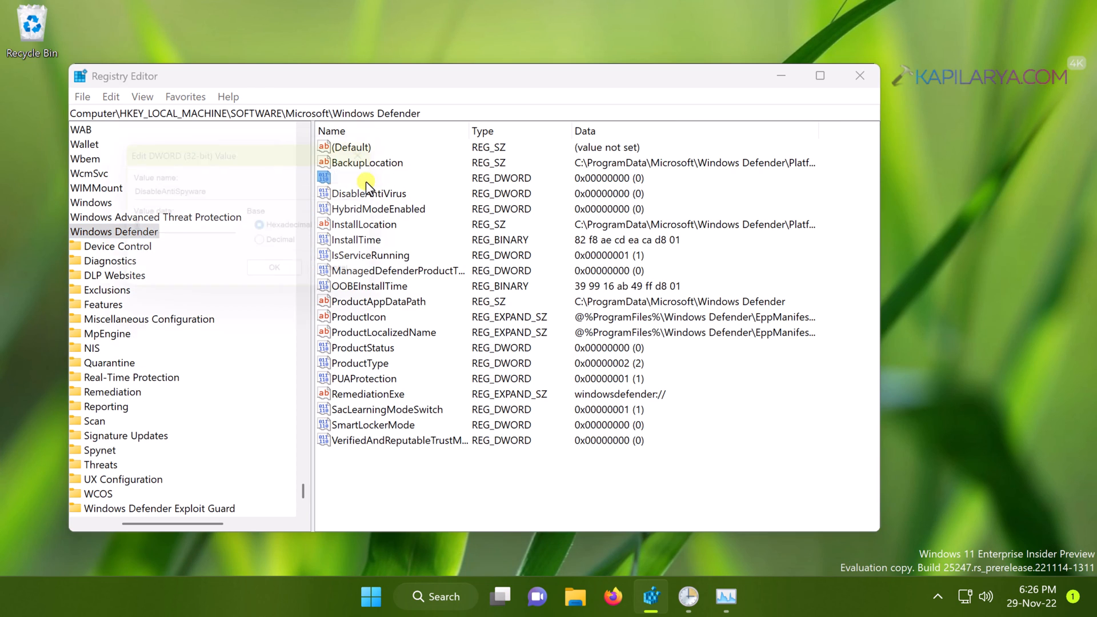
double_click(369, 178)
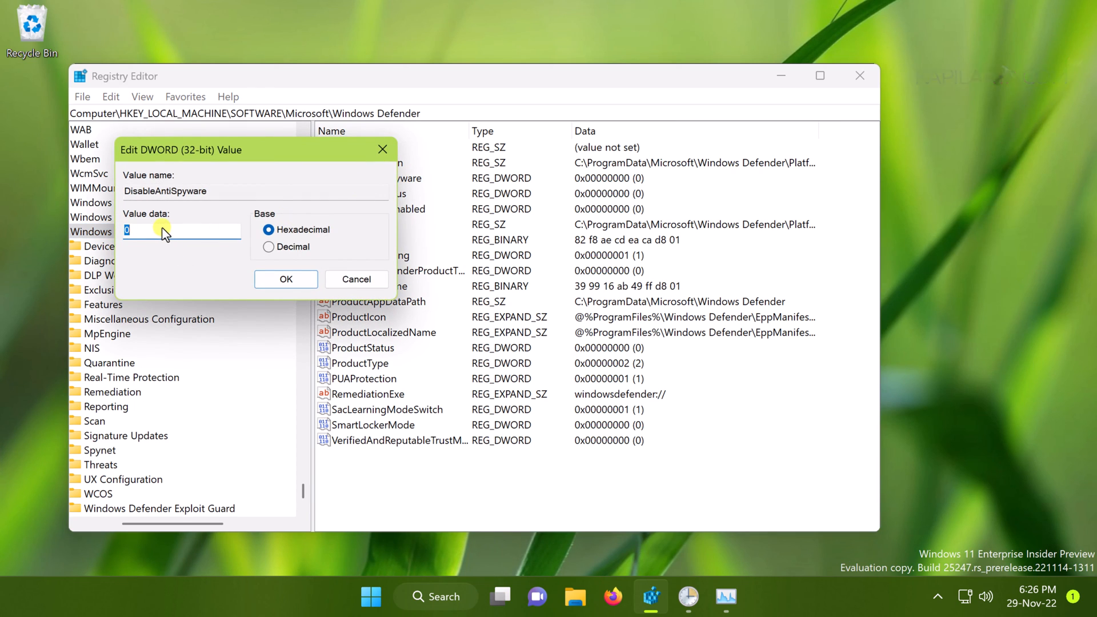
mouse_move(189, 232)
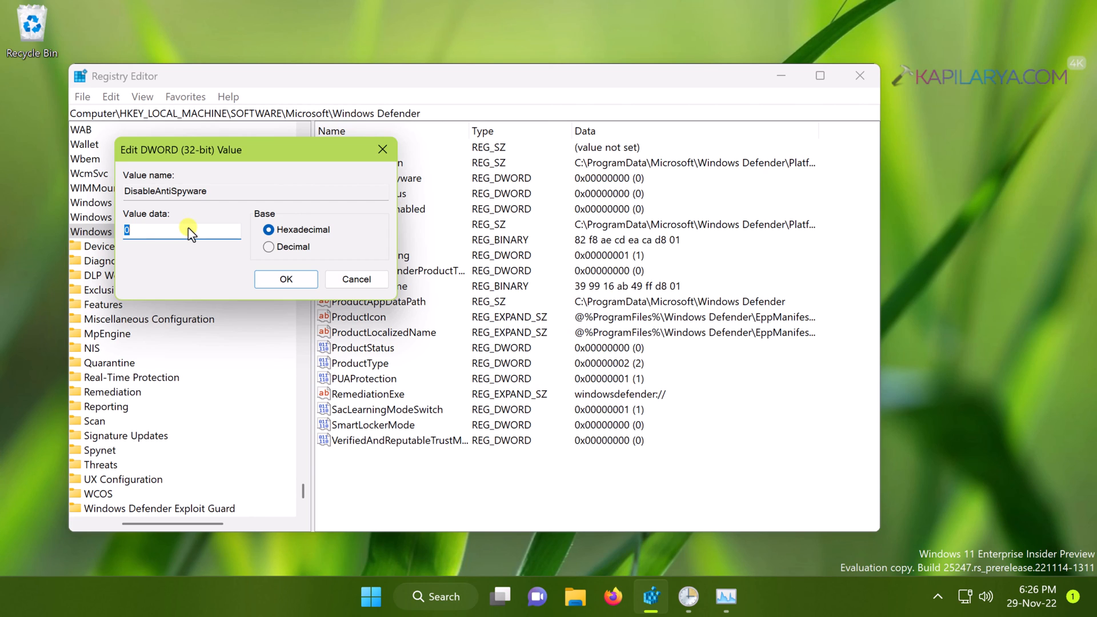